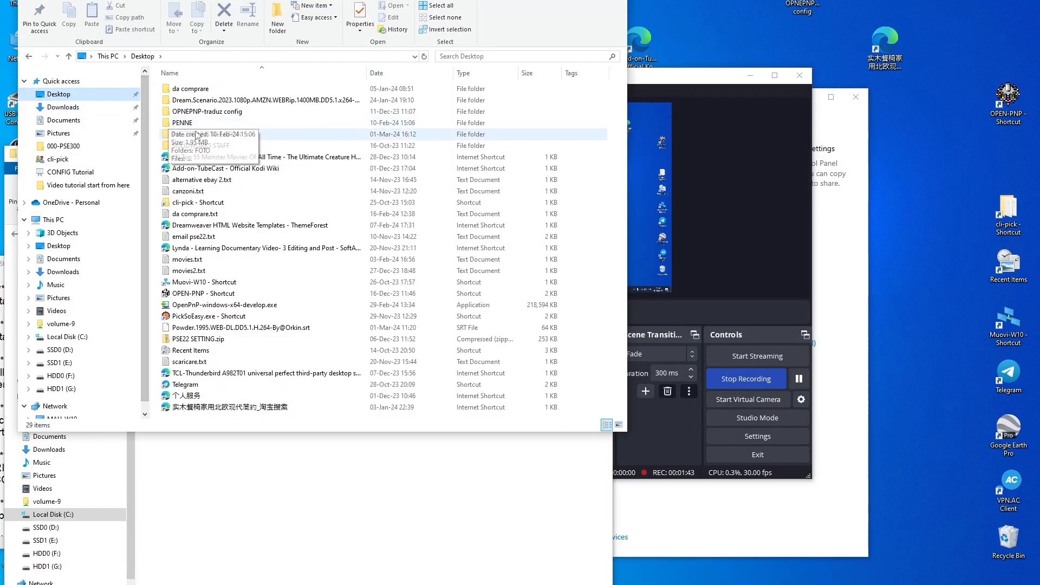
pyautogui.moveTo(207, 134)
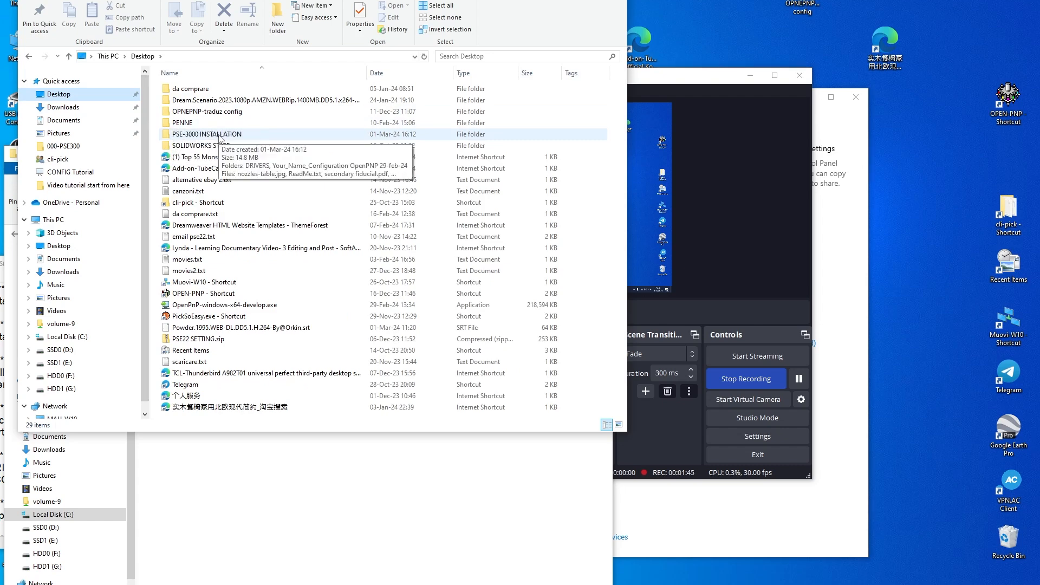
# Open the PSE-3000 INSTALLATION folder and its Your_Name_Configuration OpenPNP 29-feb-24 folder.
pyautogui.doubleClick(206, 134)
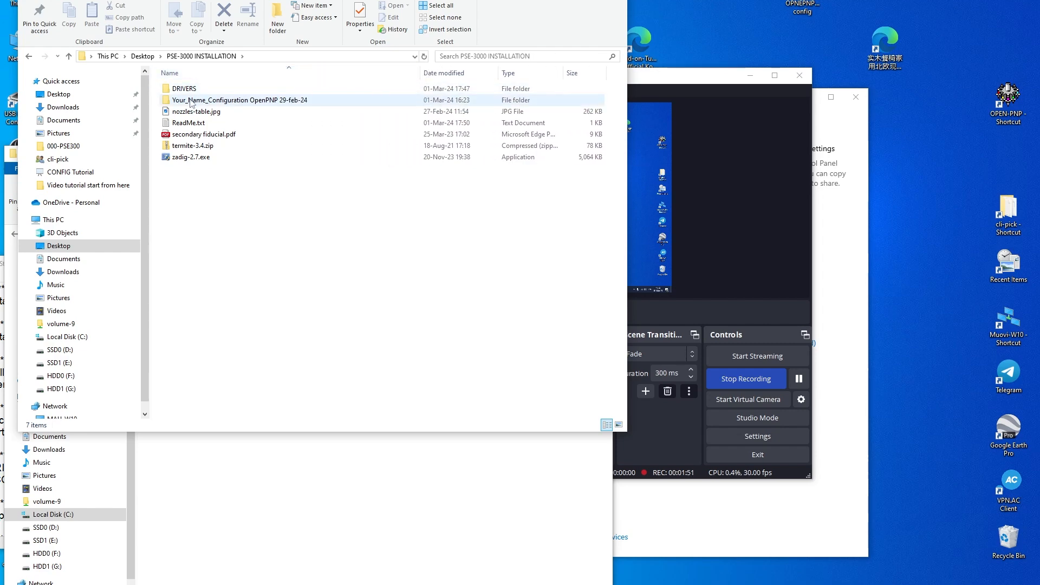
pyautogui.doubleClick(238, 99)
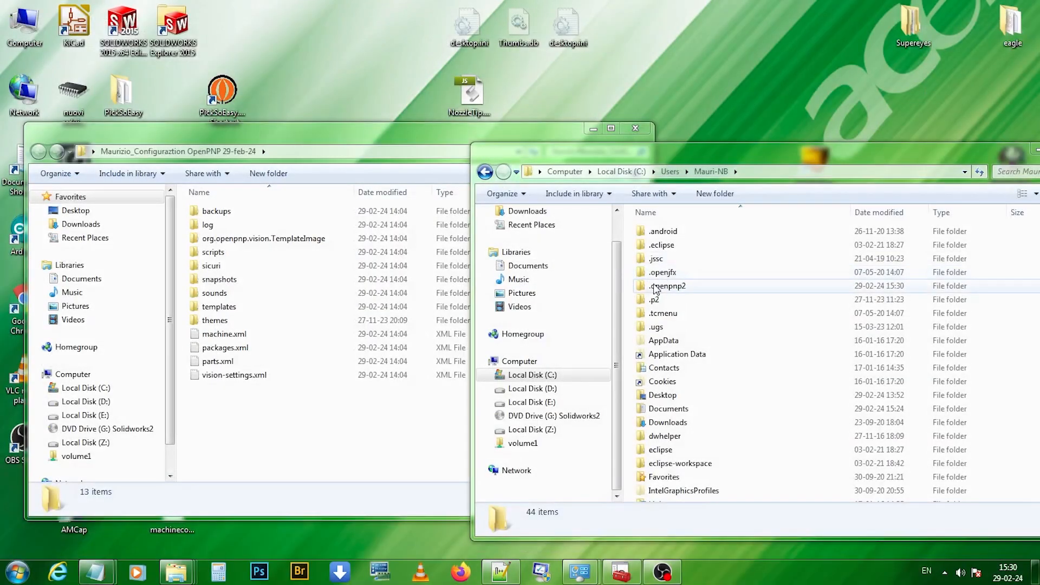
# Permanently delete all 8 old files from the user's .openpnp2 settings folder.
pyautogui.doubleClick(667, 285)
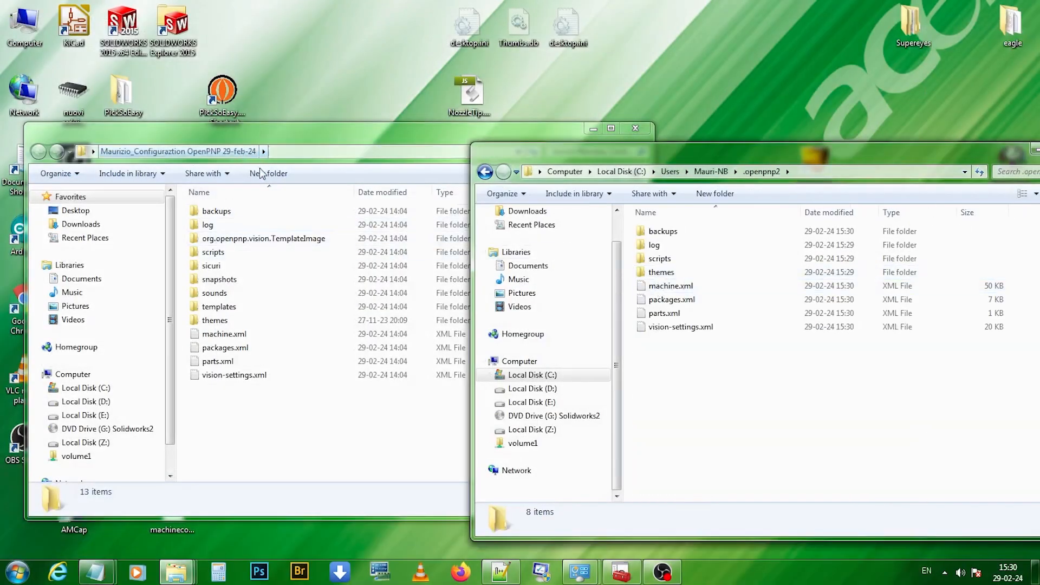
pyautogui.press('ctrl+a')
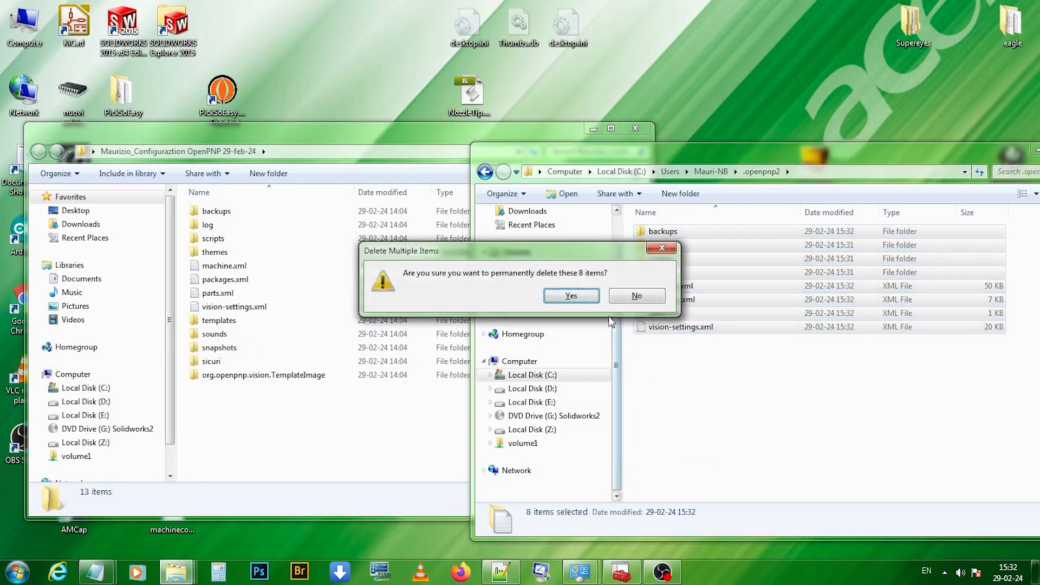
pyautogui.click(569, 295)
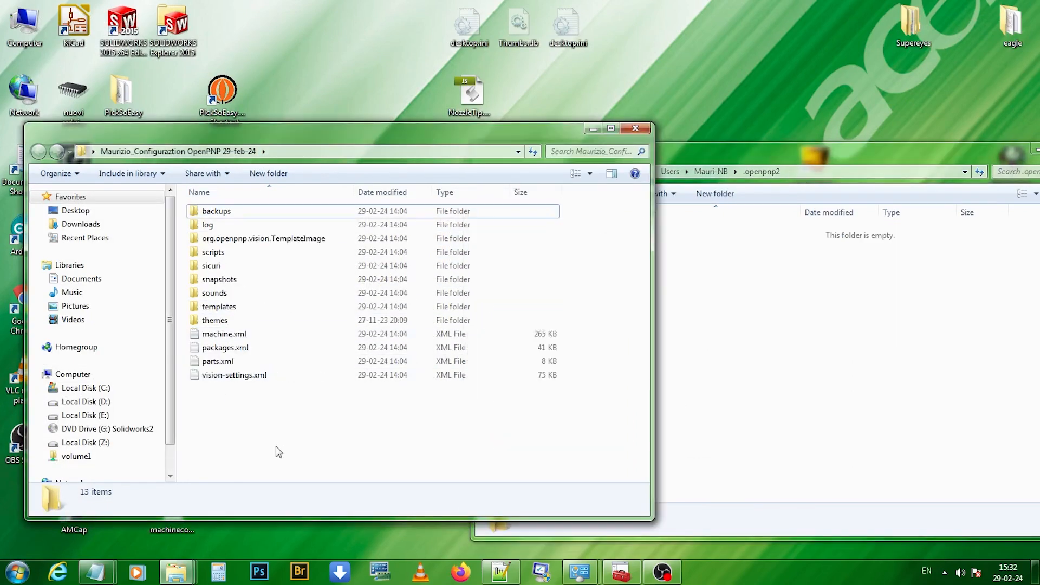
pyautogui.press('ctrl+a')
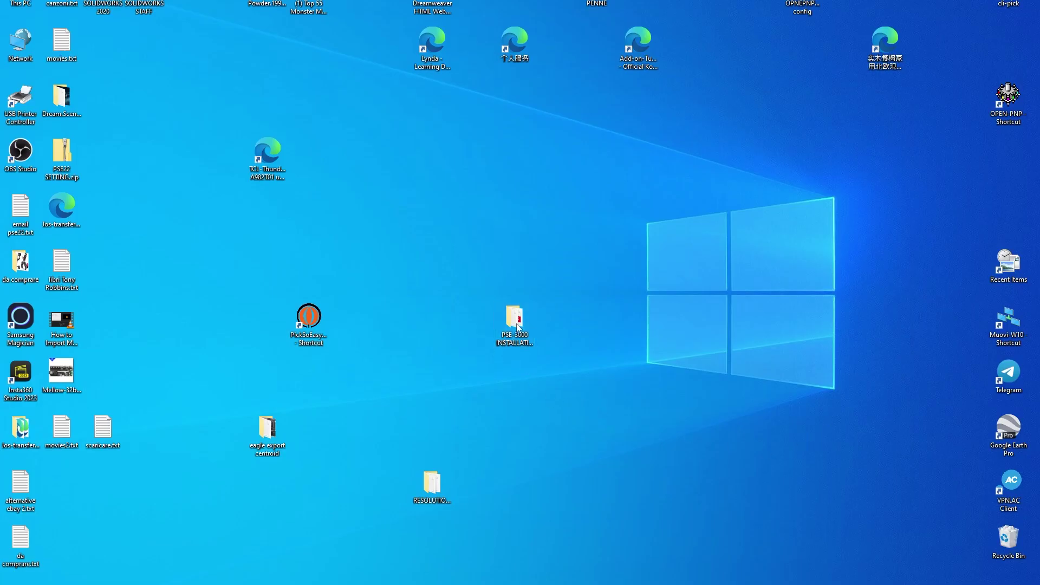
# Run the CH341SER.EXE driver installer from DRIVERS > Only for Windows 7.
pyautogui.doubleClick(514, 323)
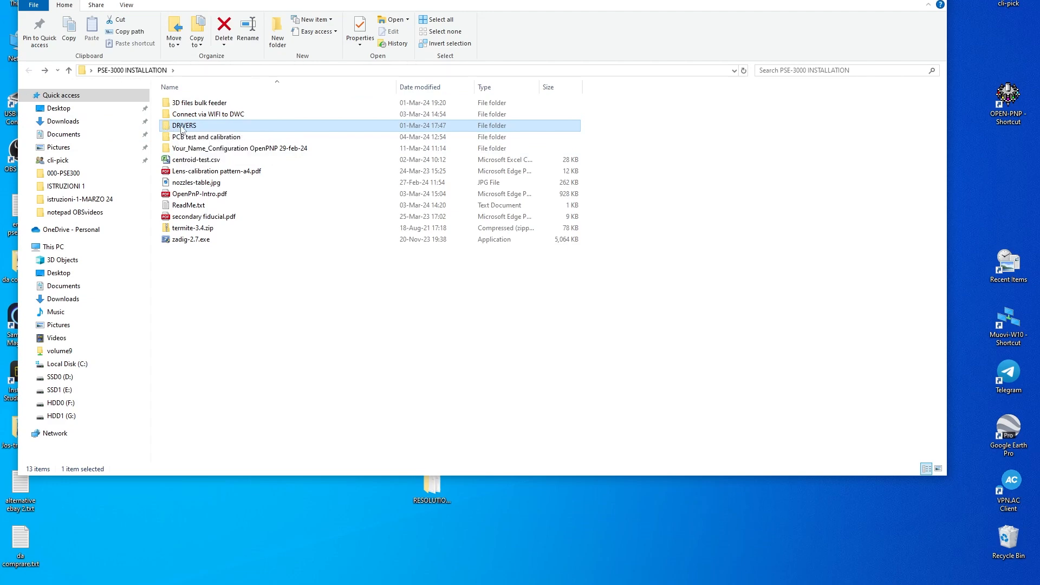
pyautogui.doubleClick(184, 126)
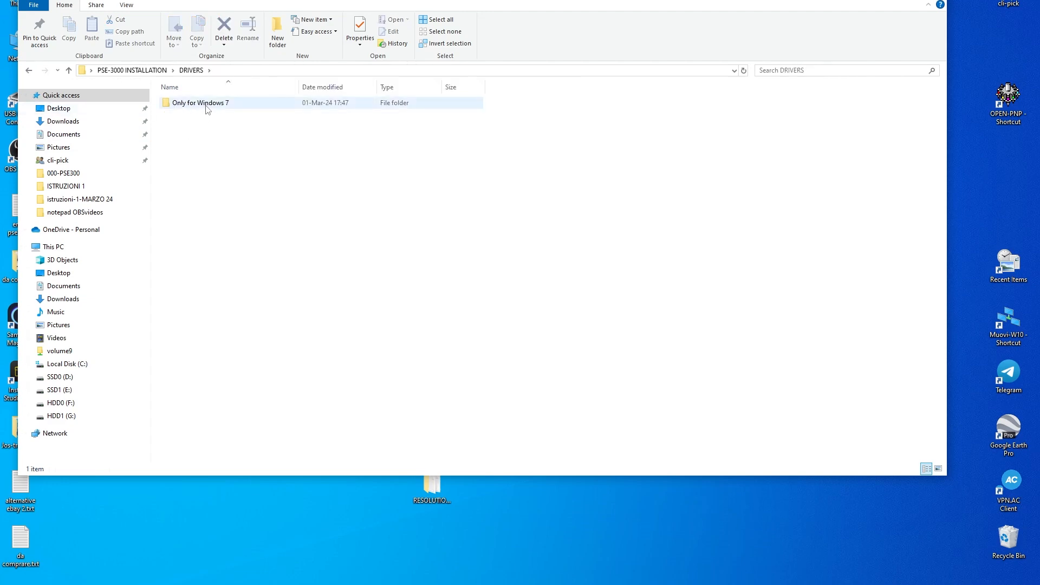
pyautogui.doubleClick(201, 101)
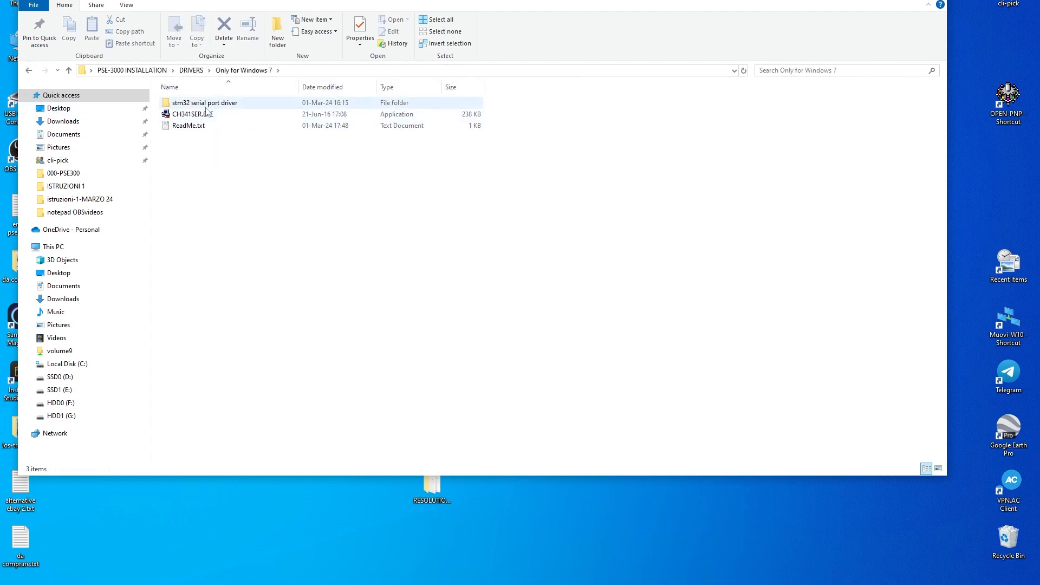
pyautogui.click(193, 114)
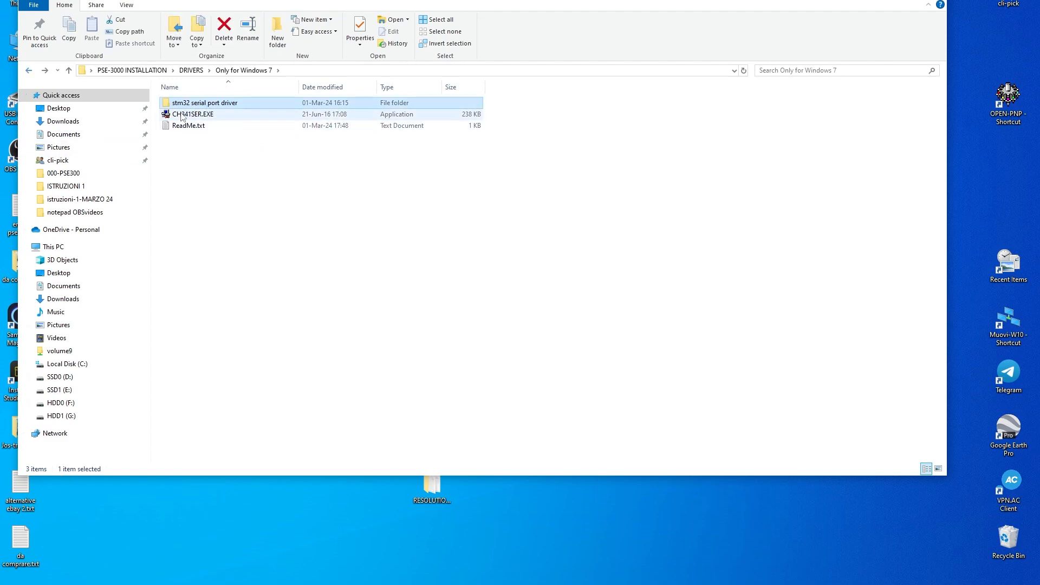
pyautogui.doubleClick(188, 126)
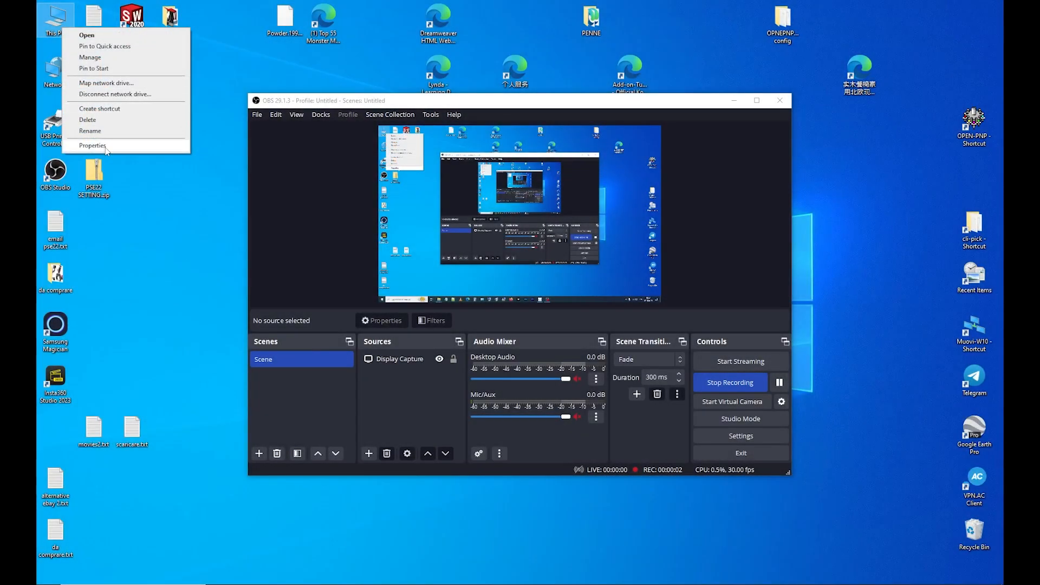
# Open Device Manager from system properties and expand Ports to see the COM numbers.
pyautogui.click(94, 145)
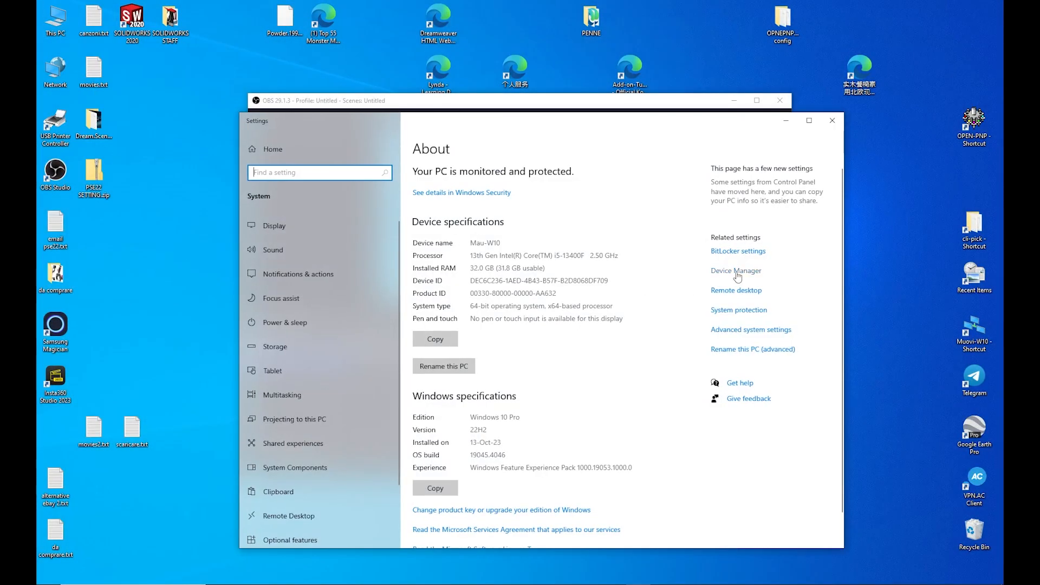
pyautogui.click(735, 269)
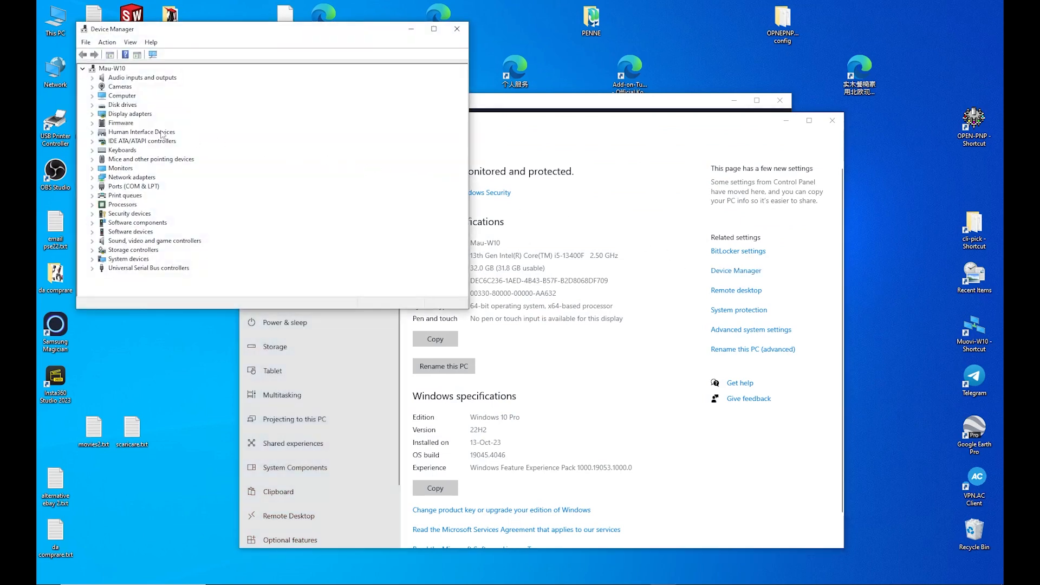
pyautogui.click(92, 187)
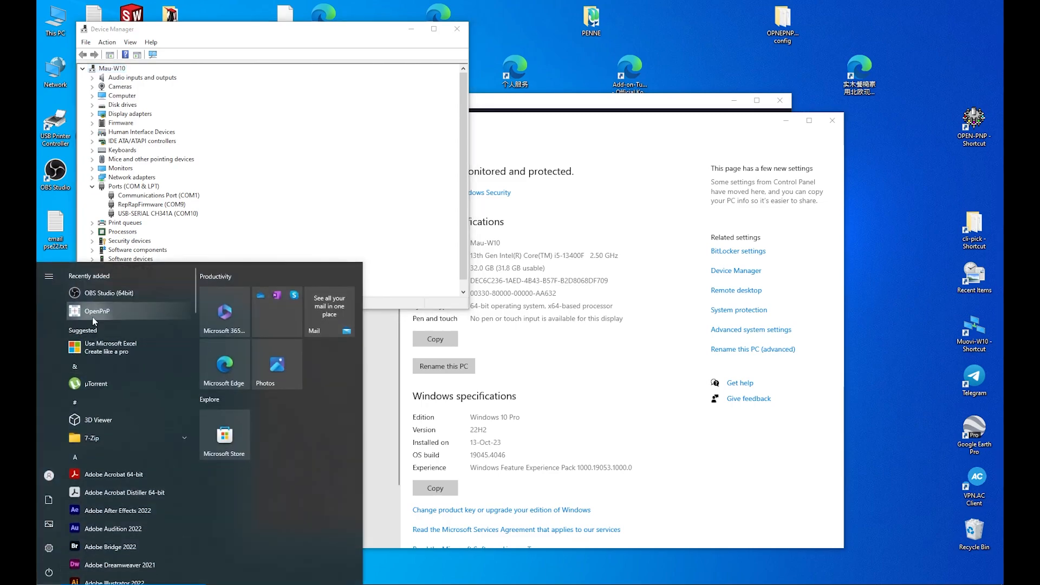
# Launch OpenPnP, set the RepRapFirmware driver port to COM9, apply, then the CH341A driver's port.
pyautogui.click(96, 311)
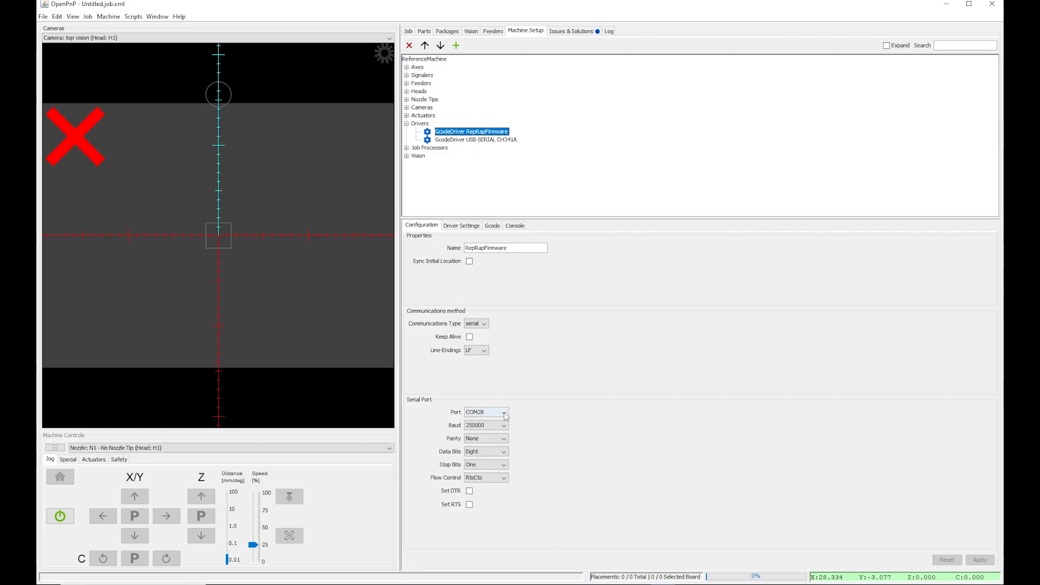
pyautogui.click(504, 411)
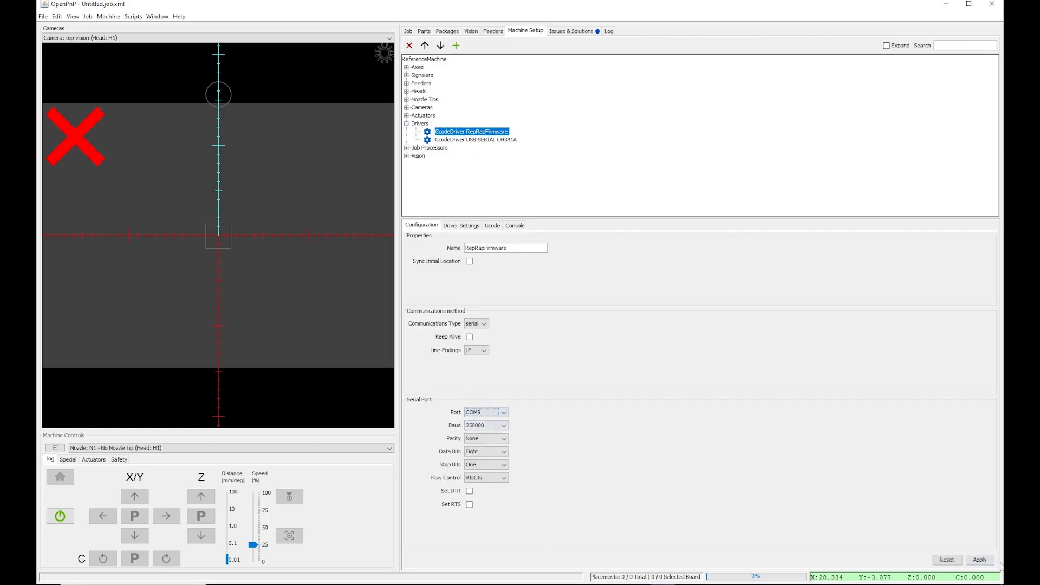
pyautogui.click(475, 140)
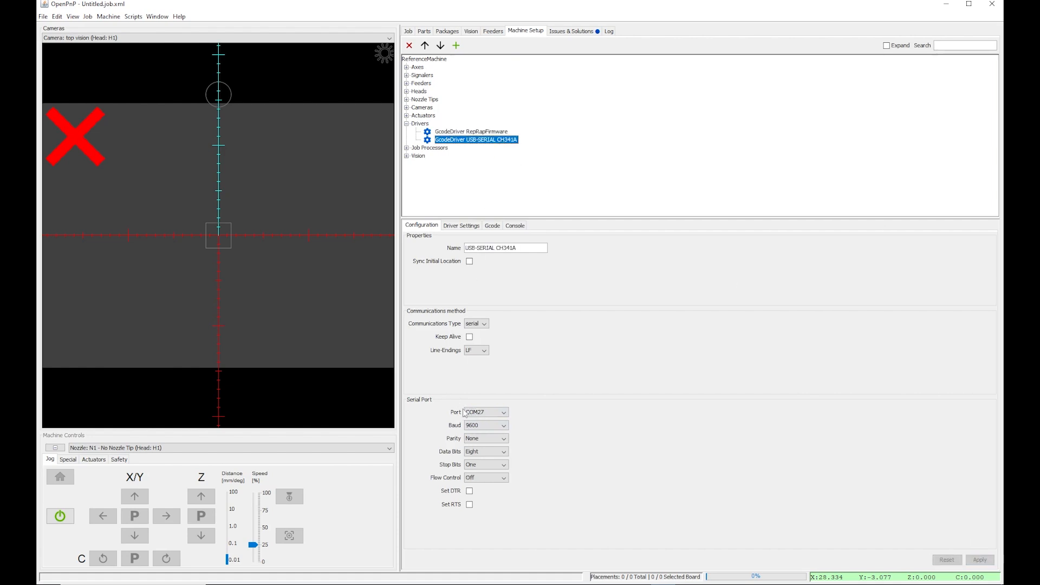
pyautogui.click(501, 412)
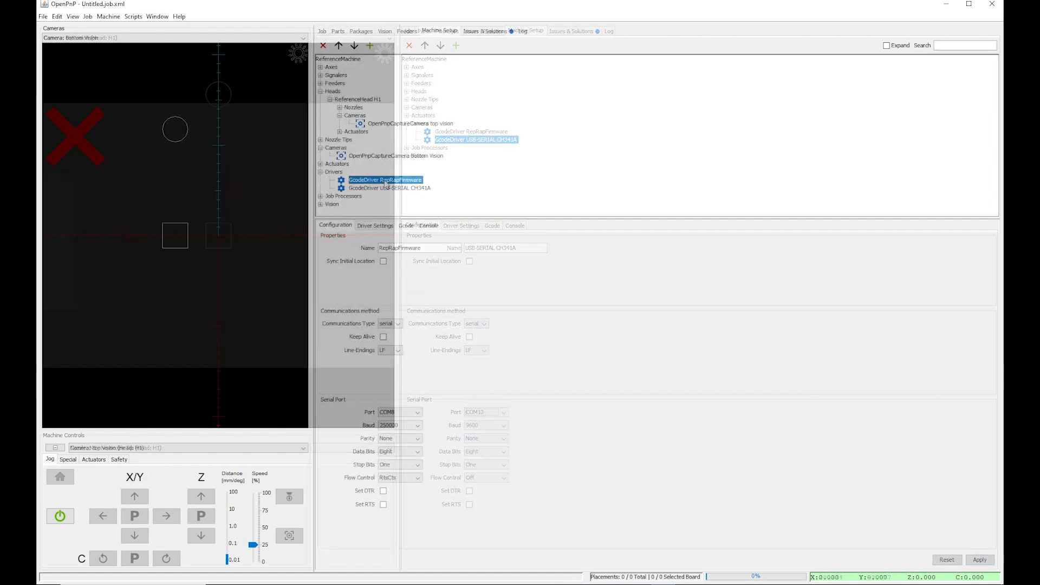
# Show the RepRapFirmware driver settings and detect the STM32F4 firmware.
pyautogui.click(375, 226)
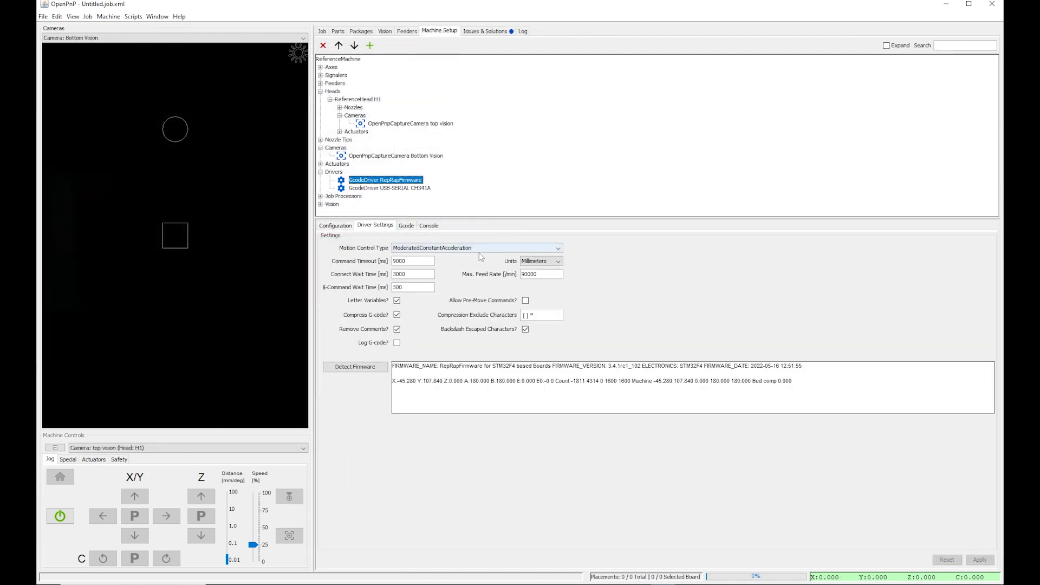
pyautogui.moveTo(418, 259)
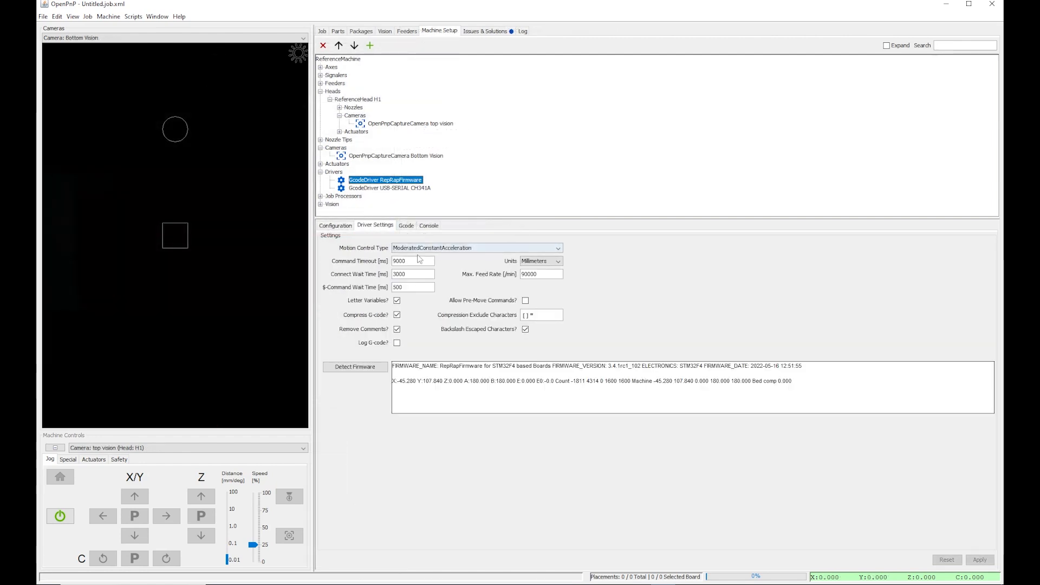
pyautogui.moveTo(466, 262)
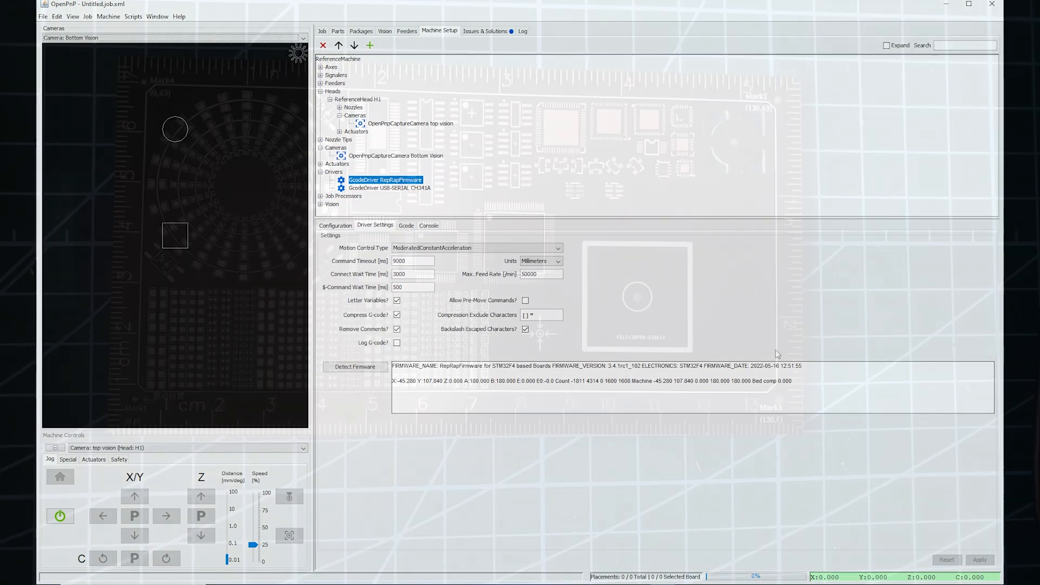
pyautogui.click(451, 164)
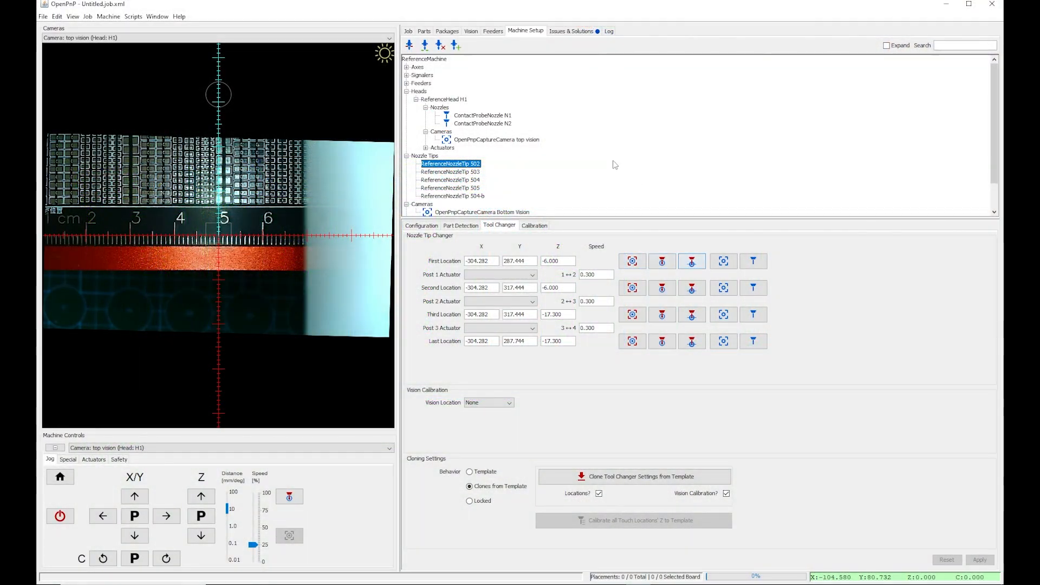
# Show NozzleTip 505's Tool Changer settings and move nozzle N1 to its first location.
pyautogui.click(452, 188)
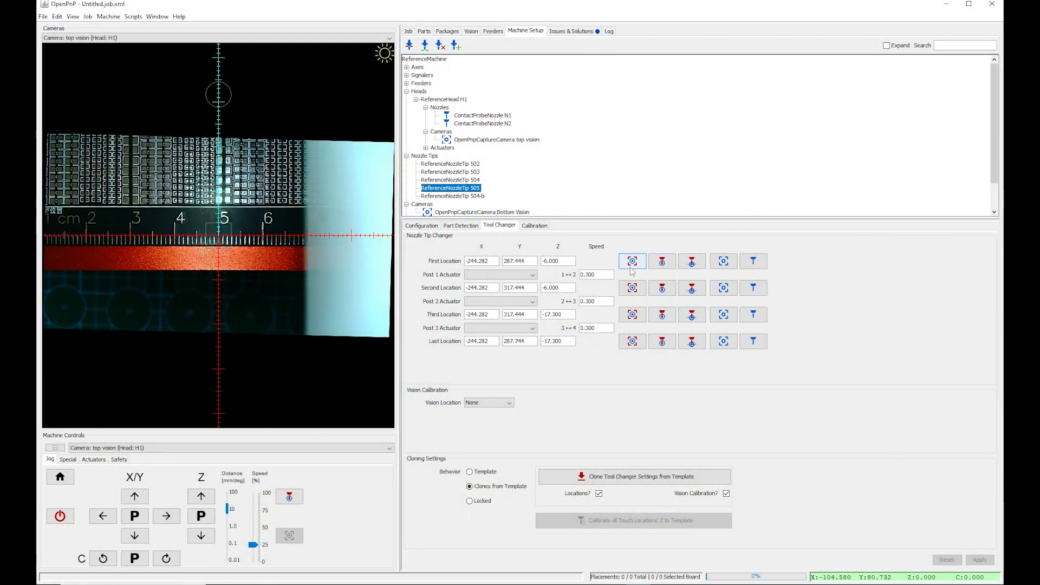
pyautogui.moveTo(632, 261)
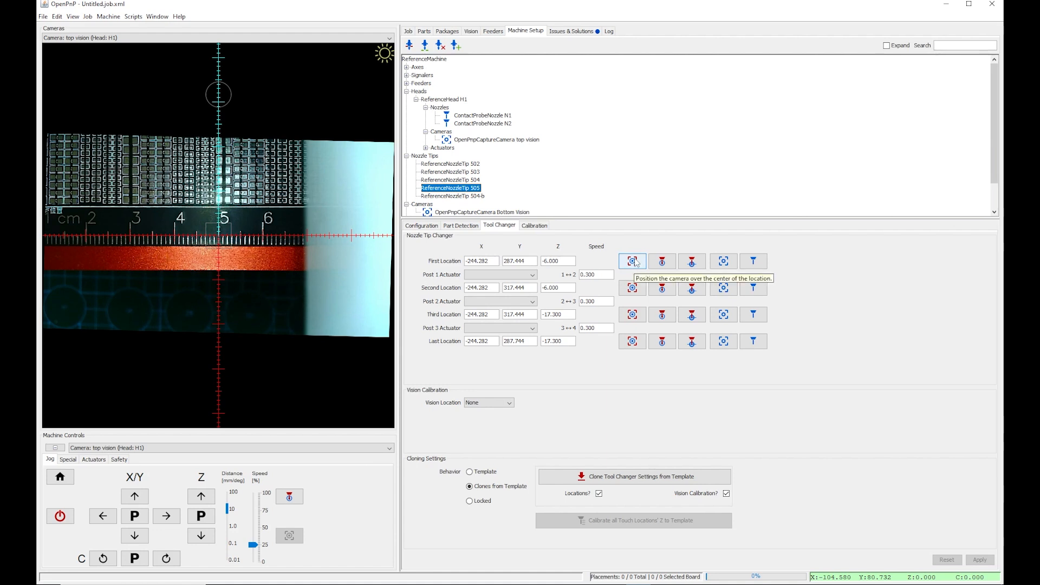
pyautogui.moveTo(661, 261)
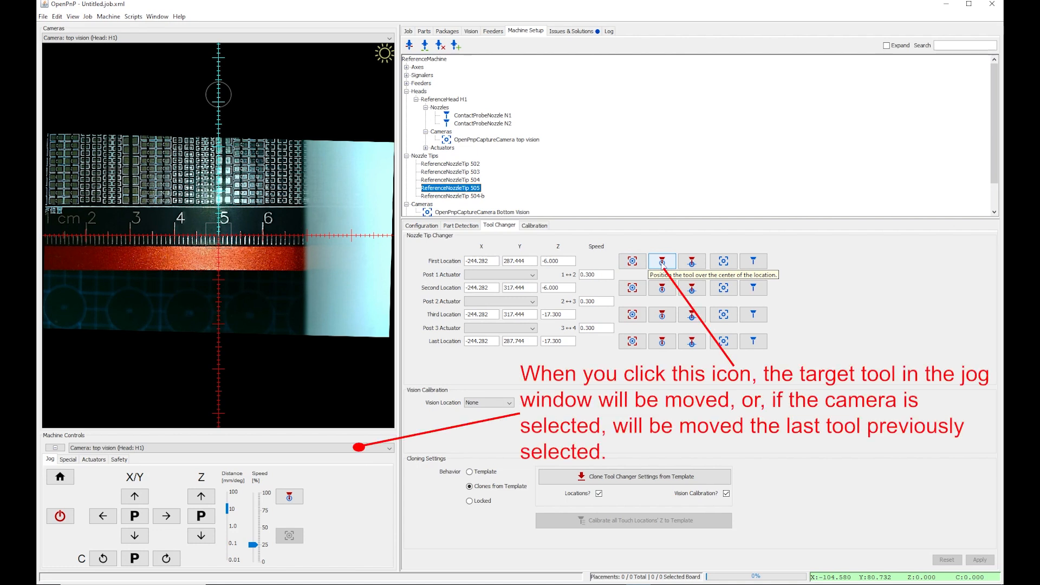
pyautogui.click(661, 261)
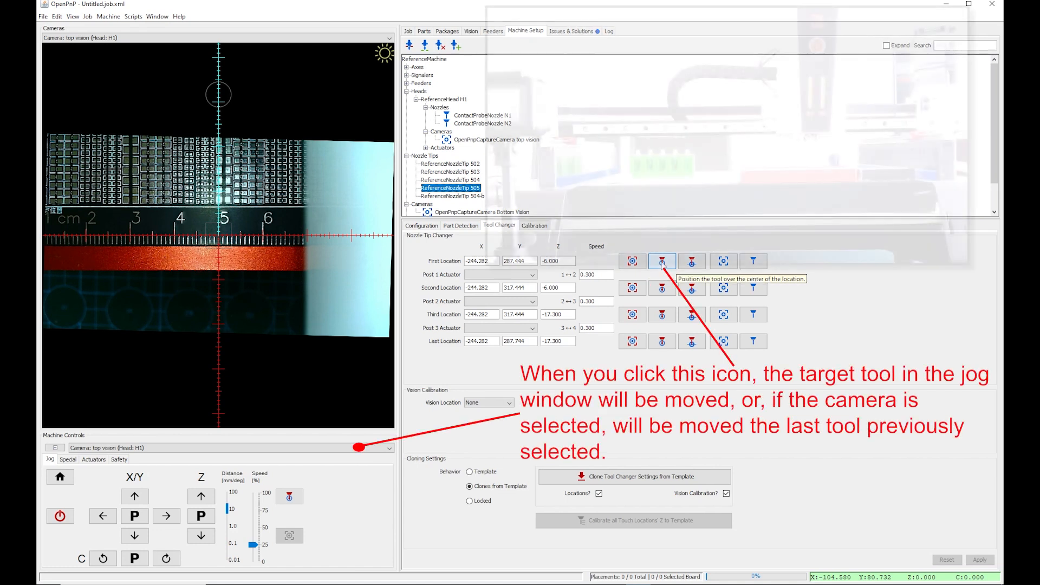
pyautogui.click(661, 261)
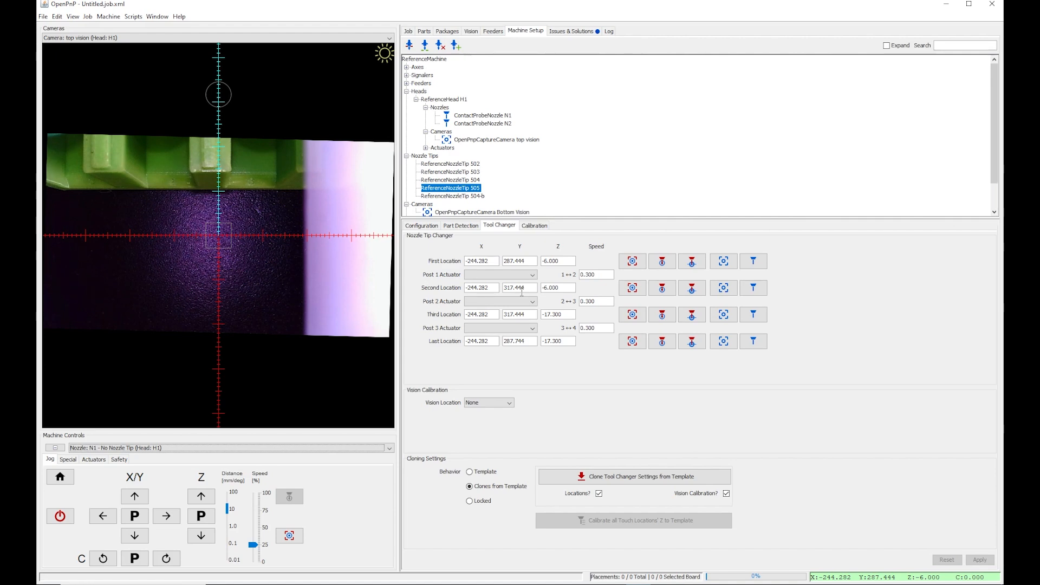
# Move nozzle N1 to NozzleTip 505's second changer location at Y 317.444.
pyautogui.click(661, 287)
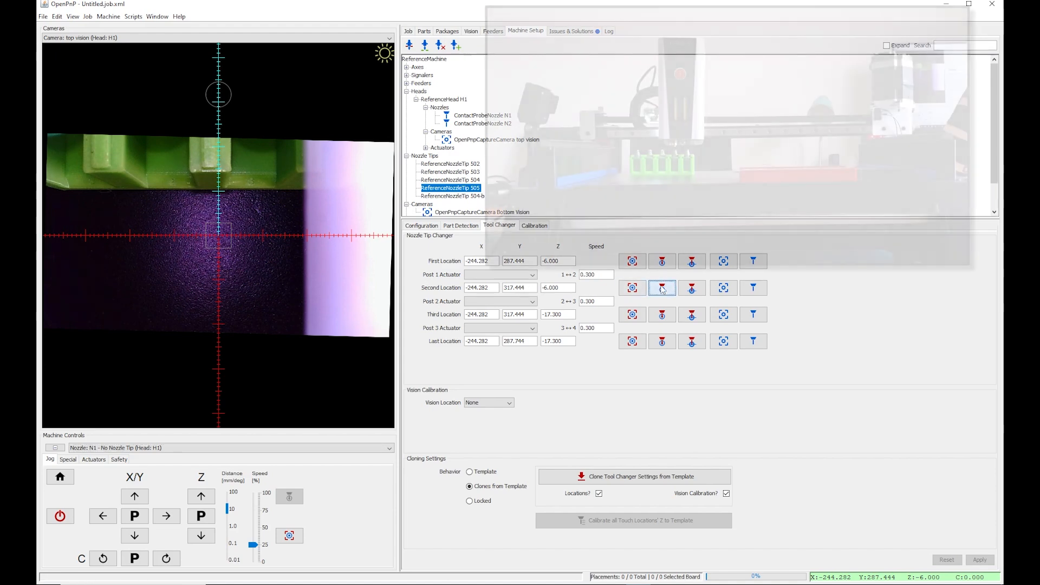
pyautogui.click(661, 287)
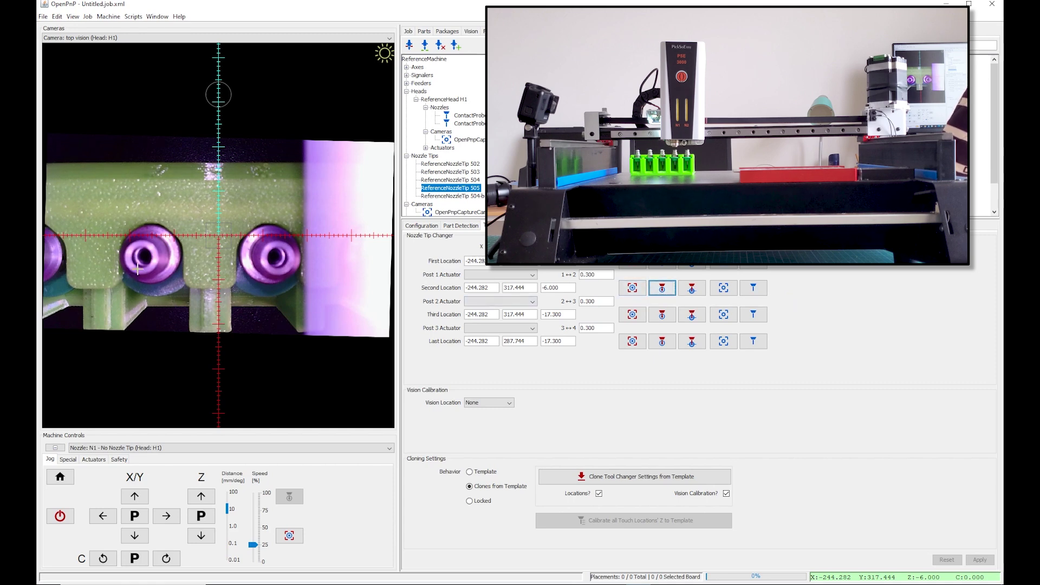
pyautogui.moveTo(127, 354)
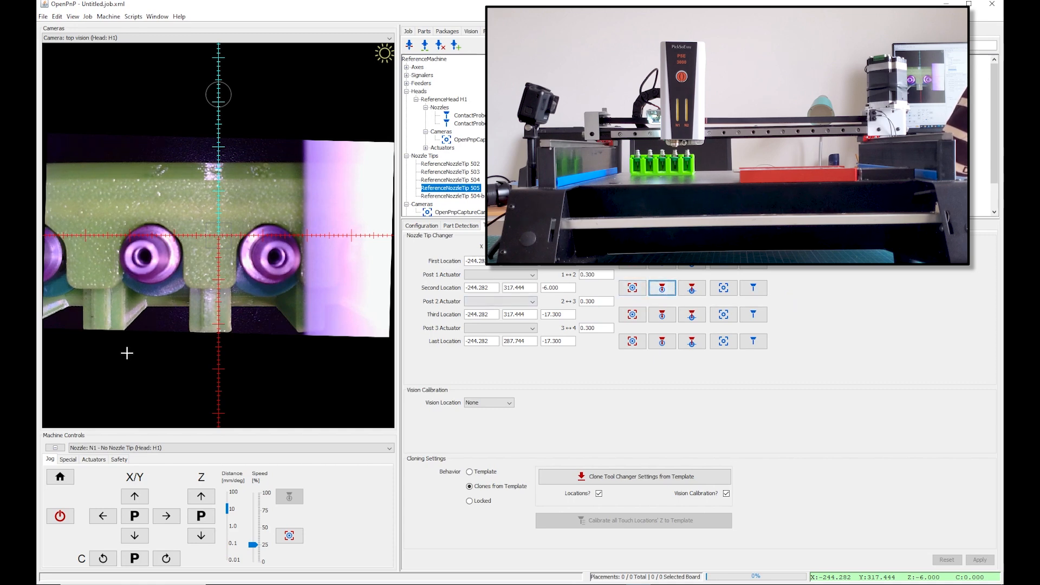
pyautogui.moveTo(661, 315)
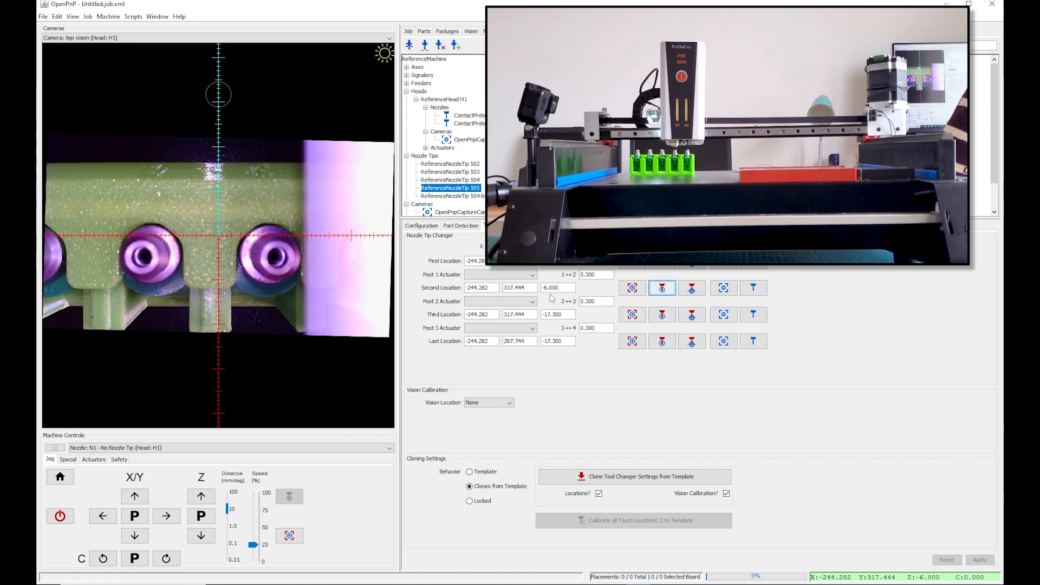
pyautogui.moveTo(223, 538)
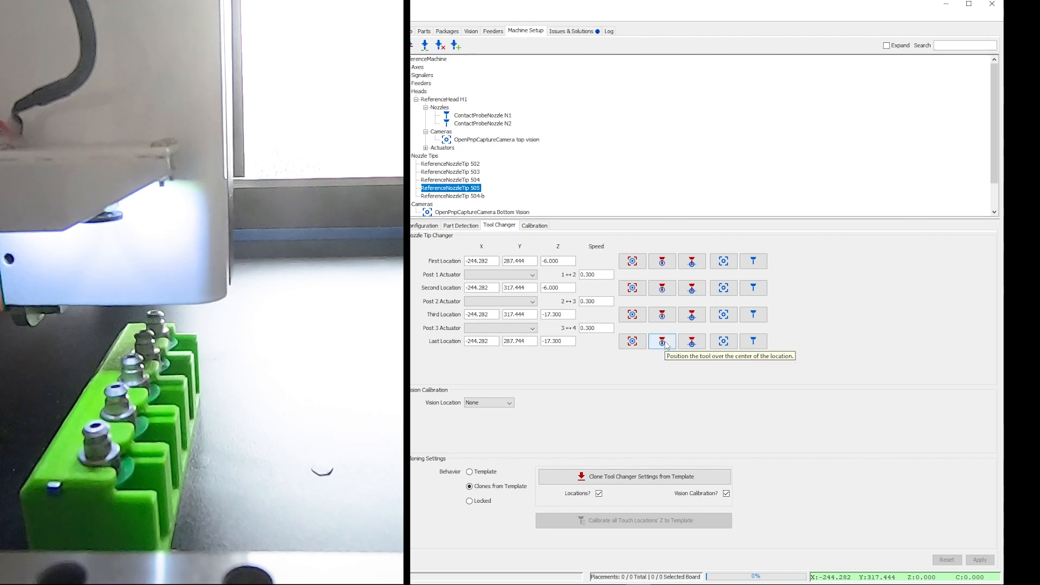
# Move to the last changer location, load NozzleTip 505 on N1, then unload it to its holder.
pyautogui.click(661, 342)
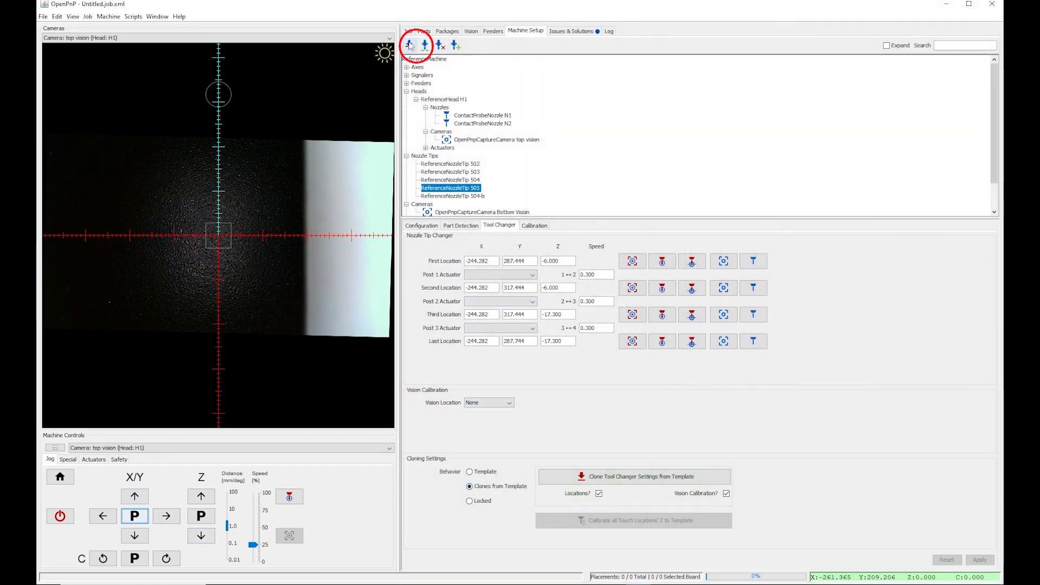
pyautogui.moveTo(424, 46)
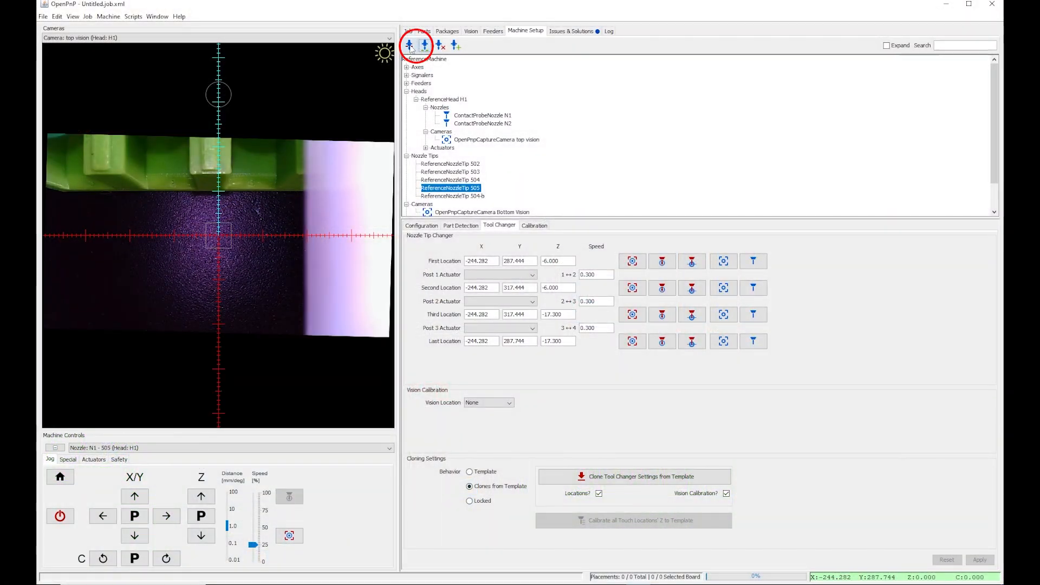
pyautogui.click(410, 45)
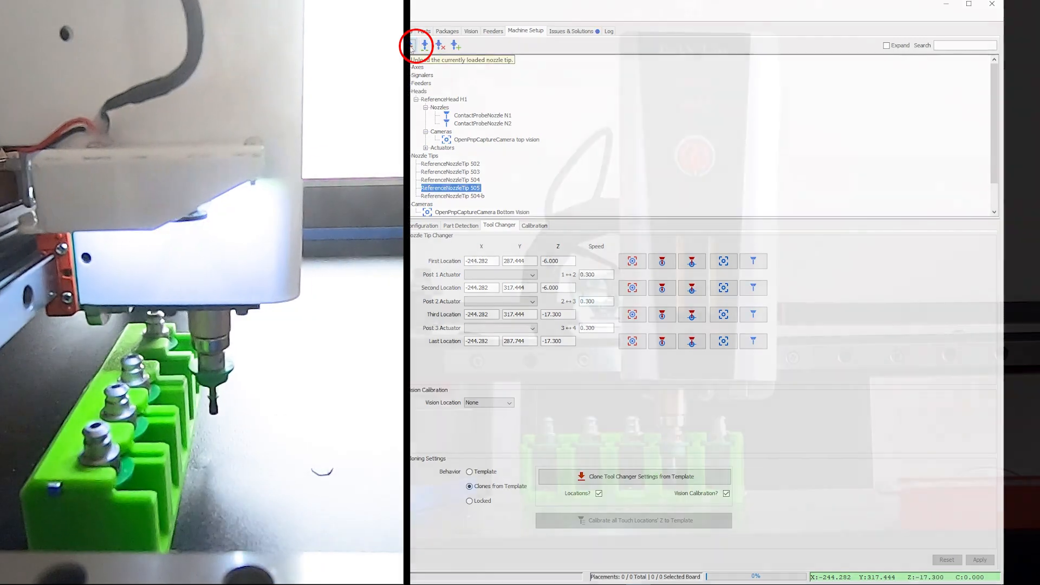
pyautogui.click(410, 45)
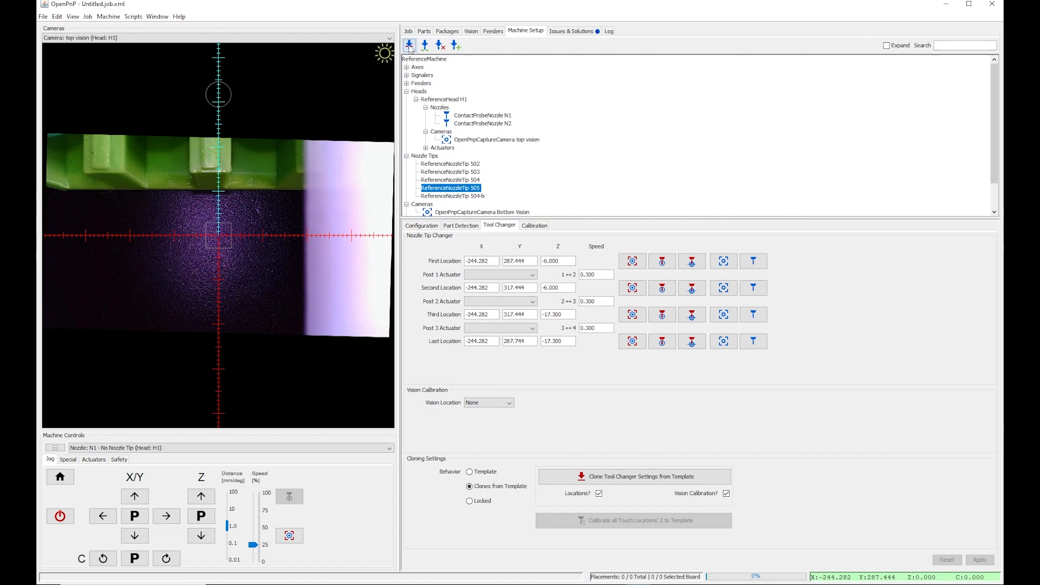
# Choose nozzle N2 as the jog tool and send it to NozzleTip 505's changer locations.
pyautogui.click(390, 447)
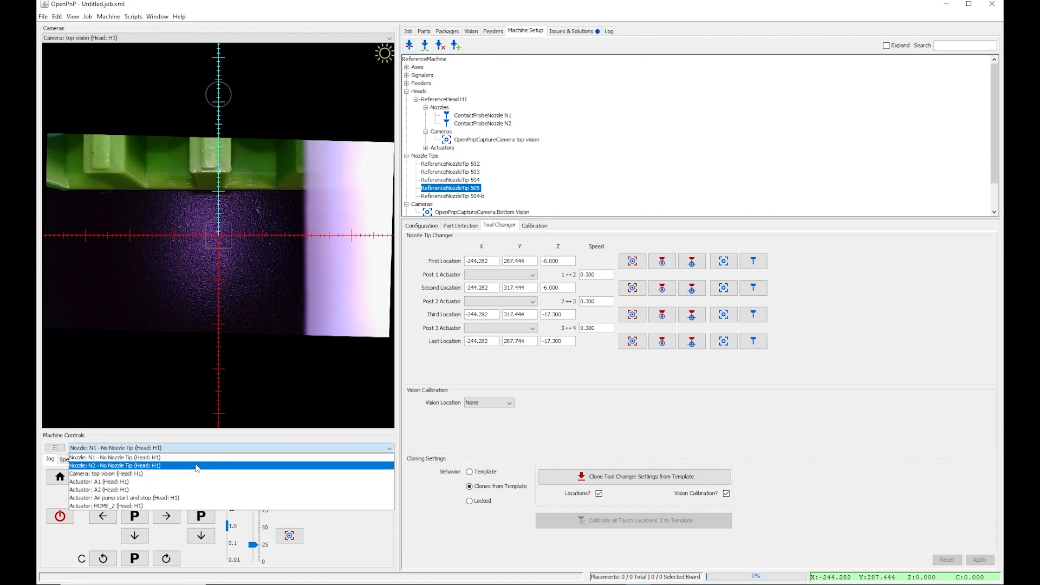
pyautogui.click(114, 465)
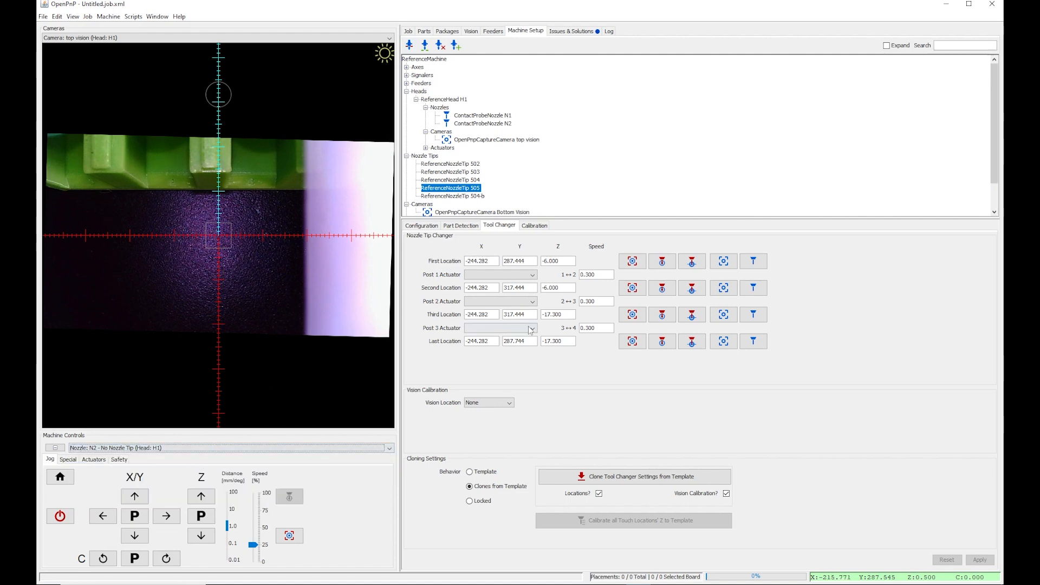
pyautogui.click(661, 262)
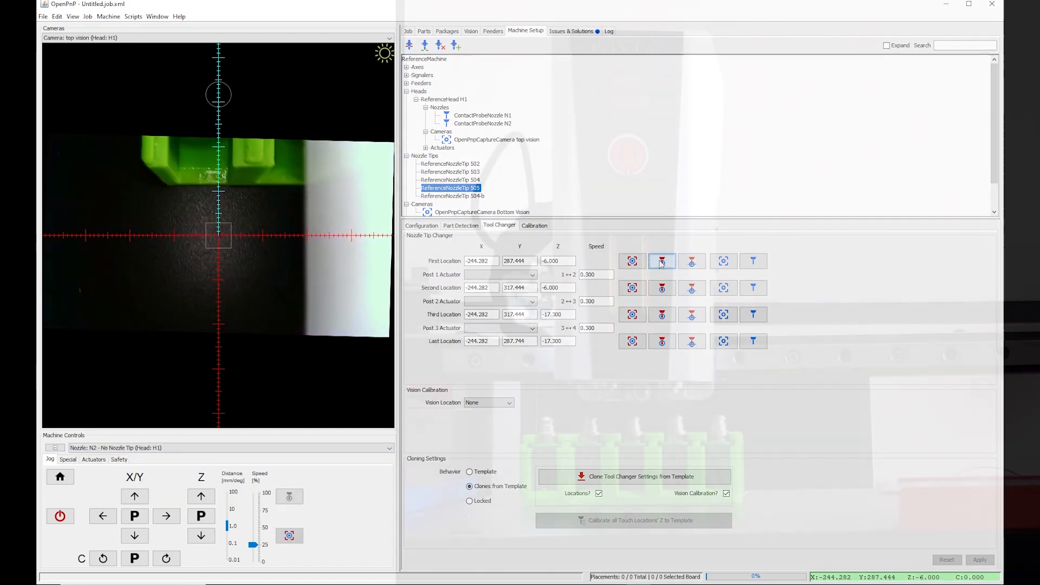
pyautogui.click(661, 287)
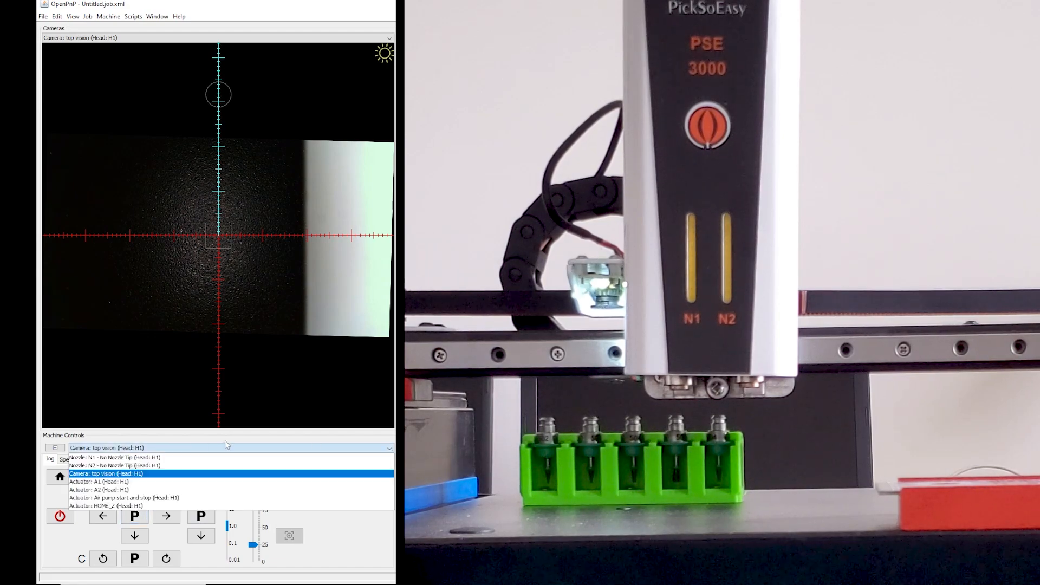
# Keep nozzle N2 as the jog tool and show NozzleTip 502's tool changer locations.
pyautogui.click(114, 466)
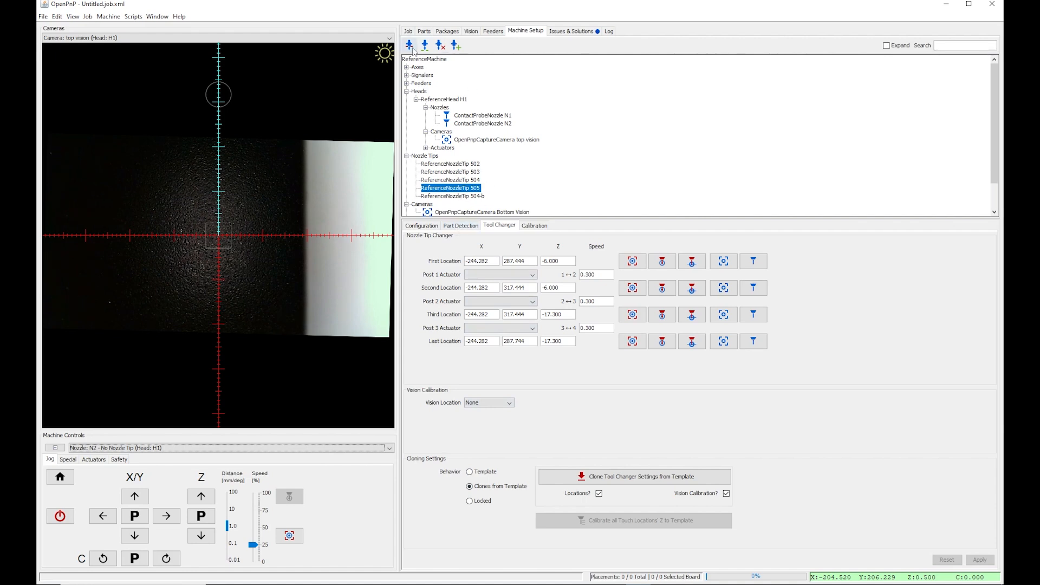
pyautogui.moveTo(425, 44)
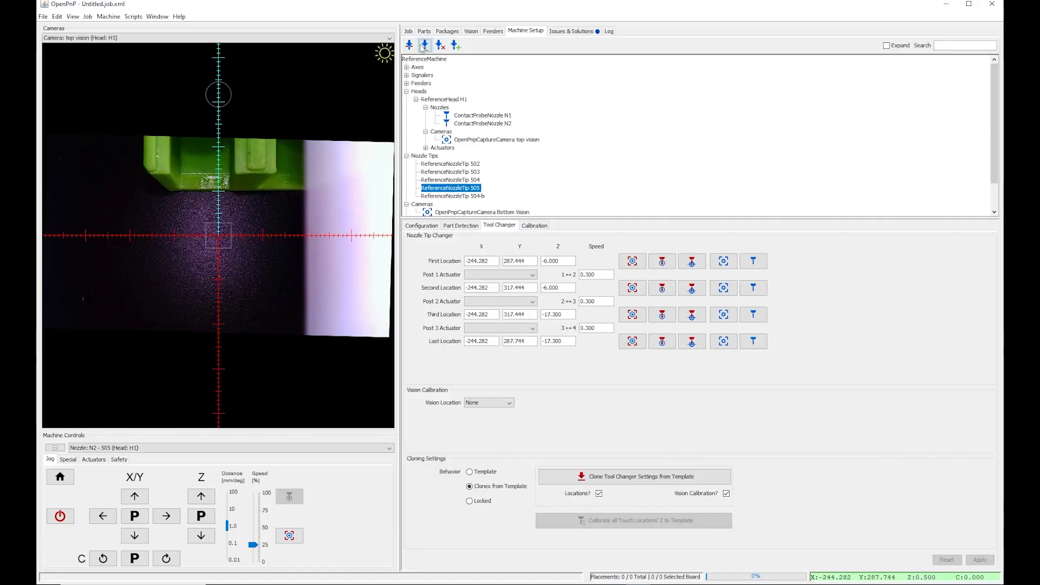
pyautogui.click(449, 163)
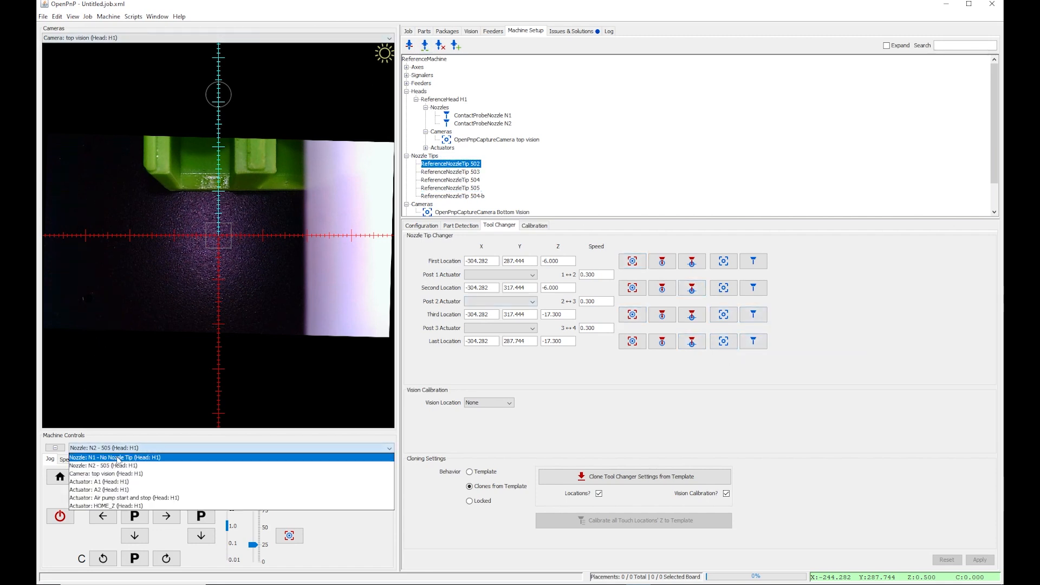
# Choose nozzle N1 as the tool to jog in Machine Controls.
pyautogui.click(114, 457)
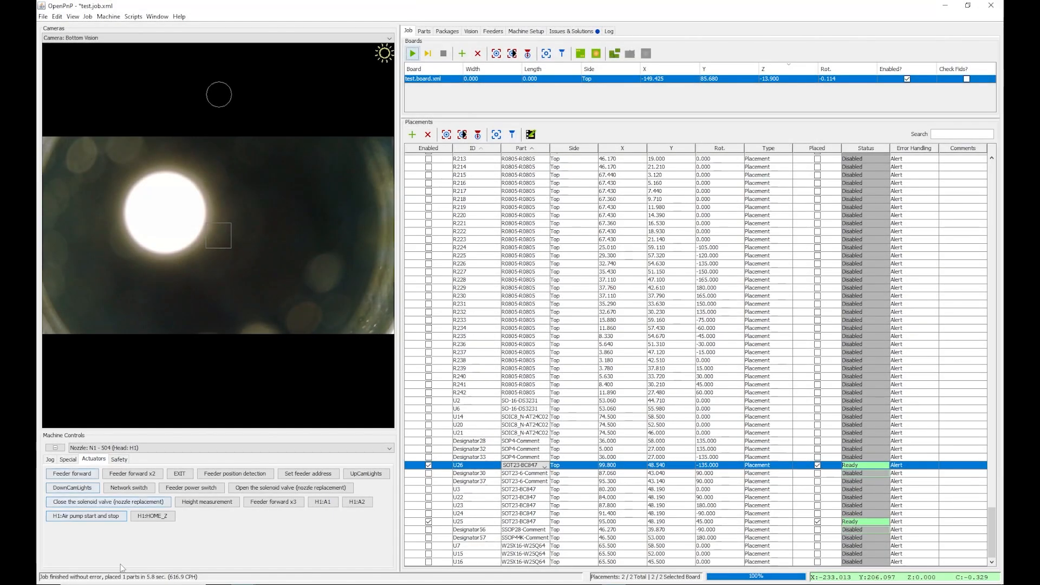
pyautogui.moveTo(241, 556)
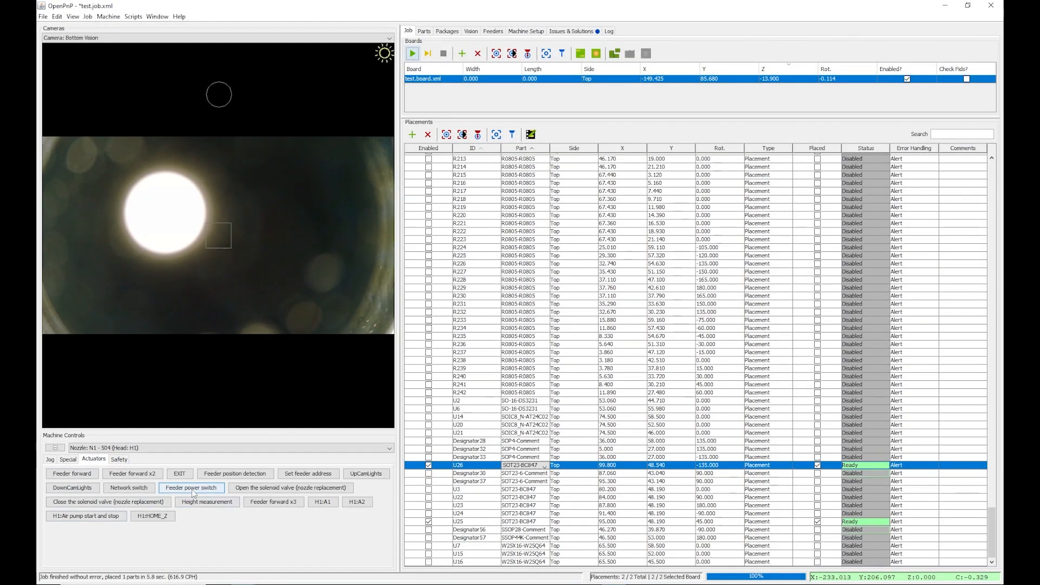
# Switch the Feeder power actuator on from the Actuators tab.
pyautogui.click(191, 488)
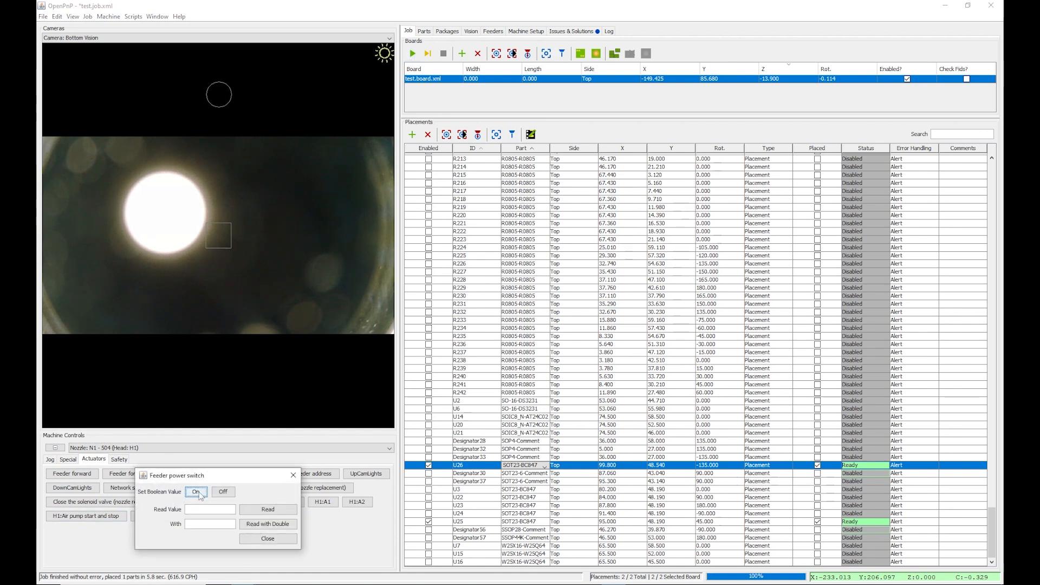
pyautogui.click(195, 492)
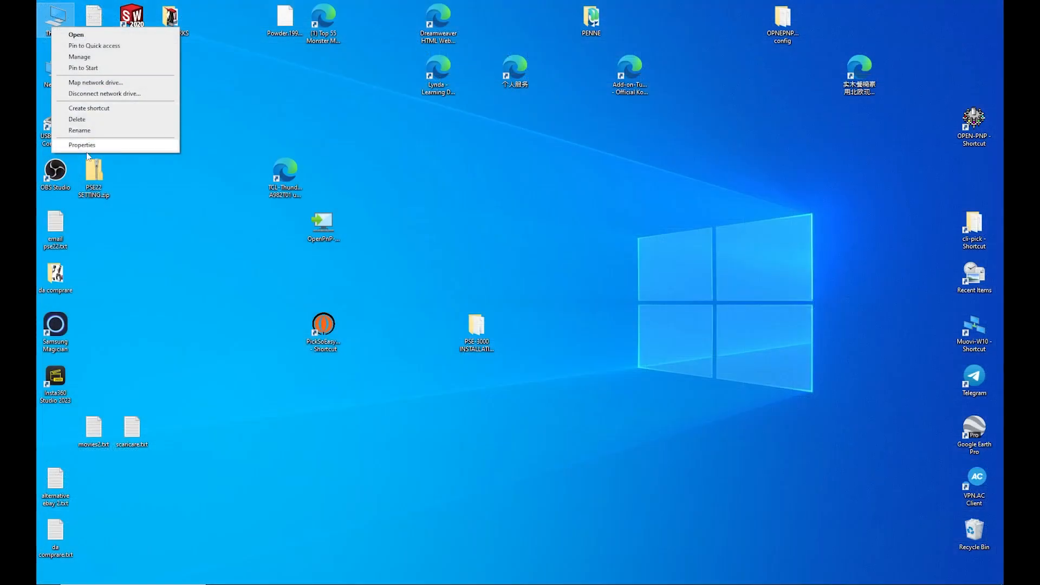
# Check the PC's hardware in Device Manager via This PC's Properties, then return to OpenPnP.
pyautogui.click(82, 144)
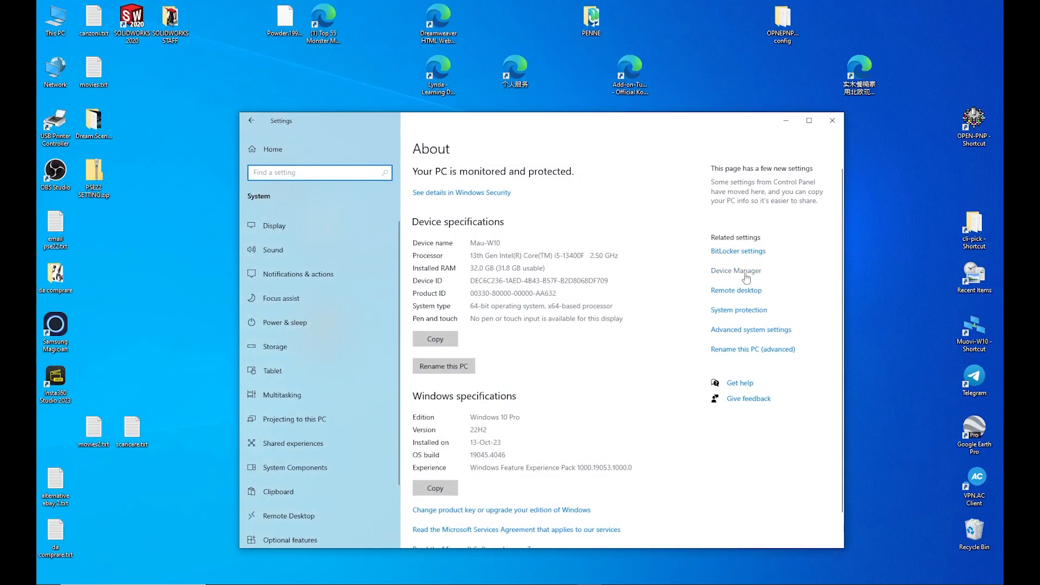
pyautogui.click(736, 271)
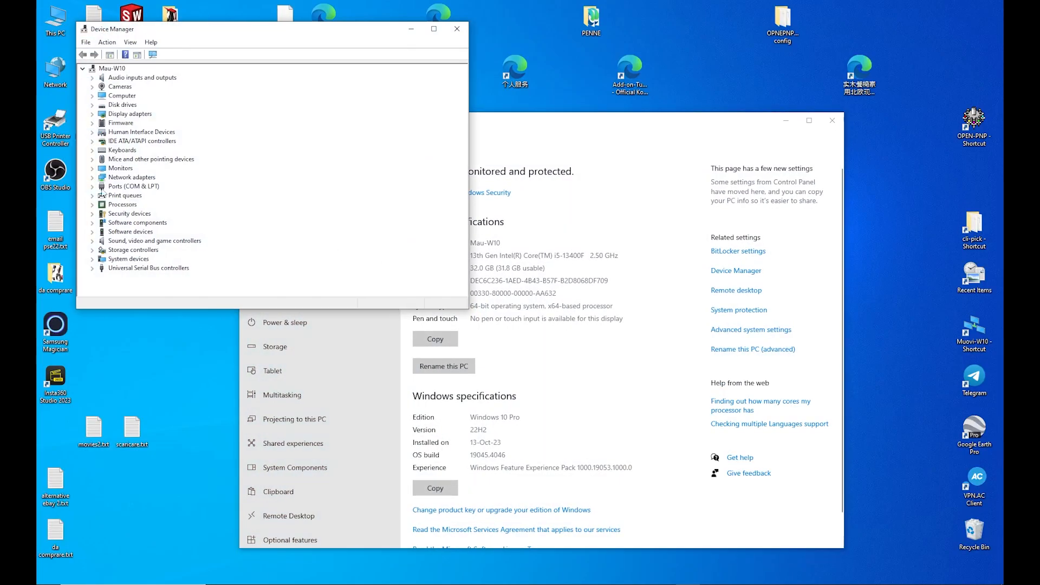
pyautogui.click(92, 186)
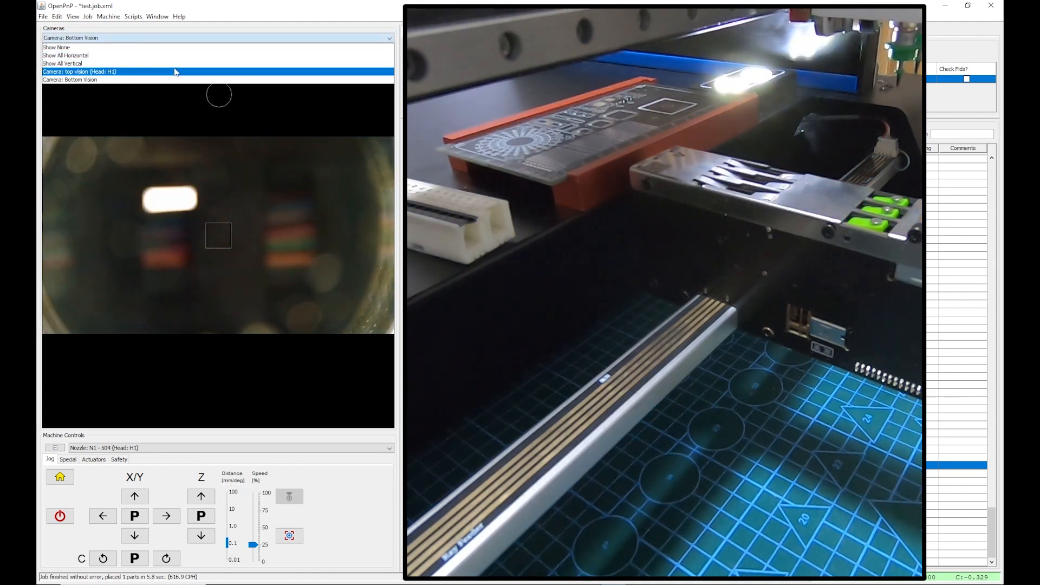
# Show the top vision camera and switch feeder power on, dismissing the power dialog.
pyautogui.click(79, 72)
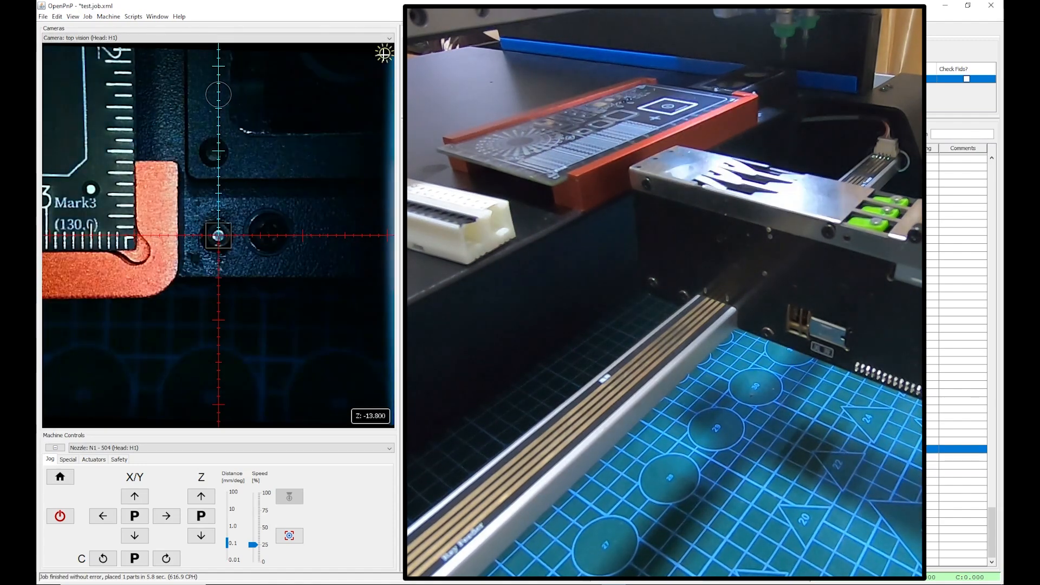
pyautogui.click(94, 459)
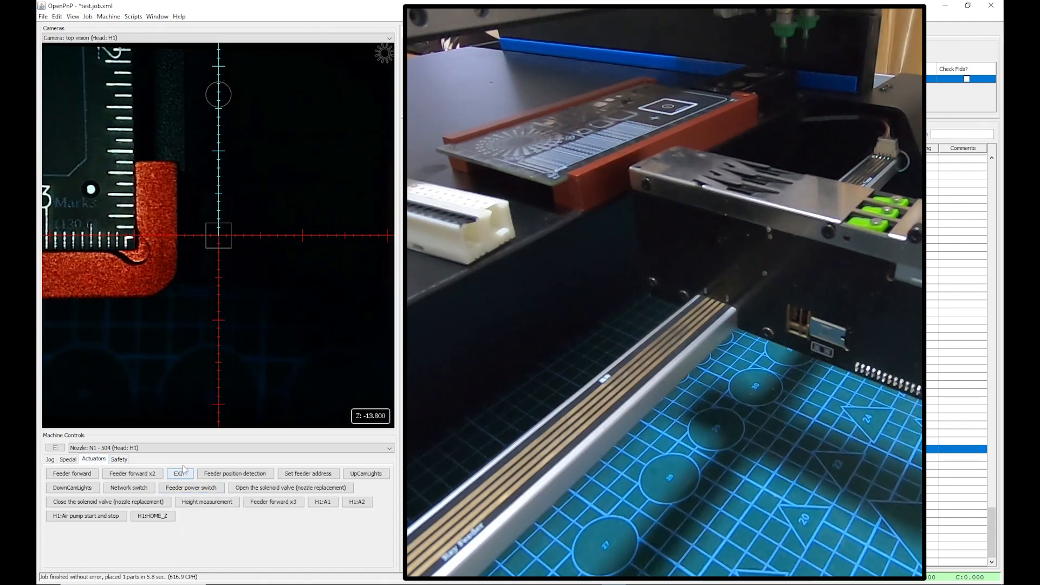
pyautogui.click(191, 488)
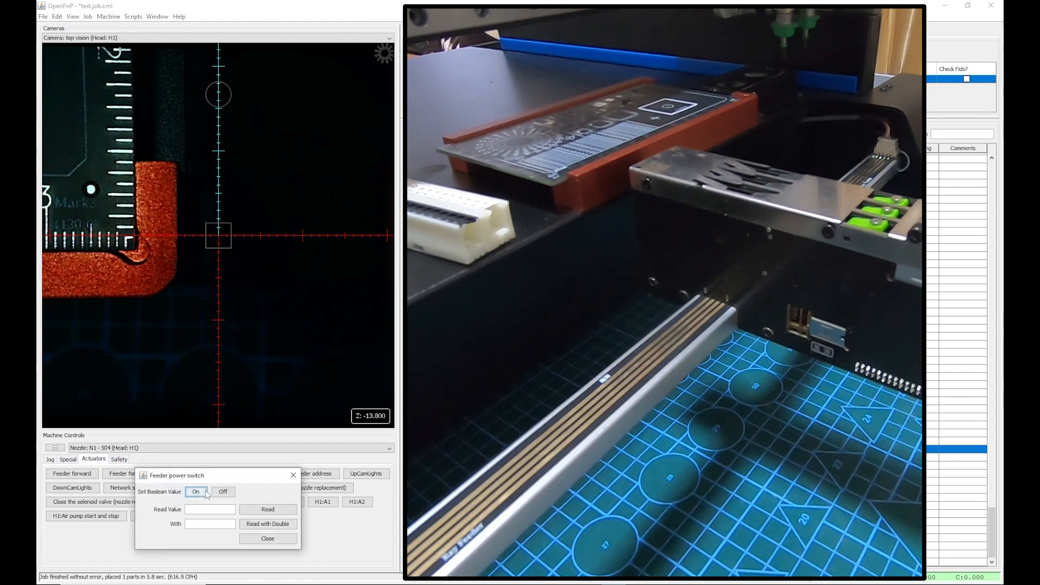
pyautogui.click(196, 492)
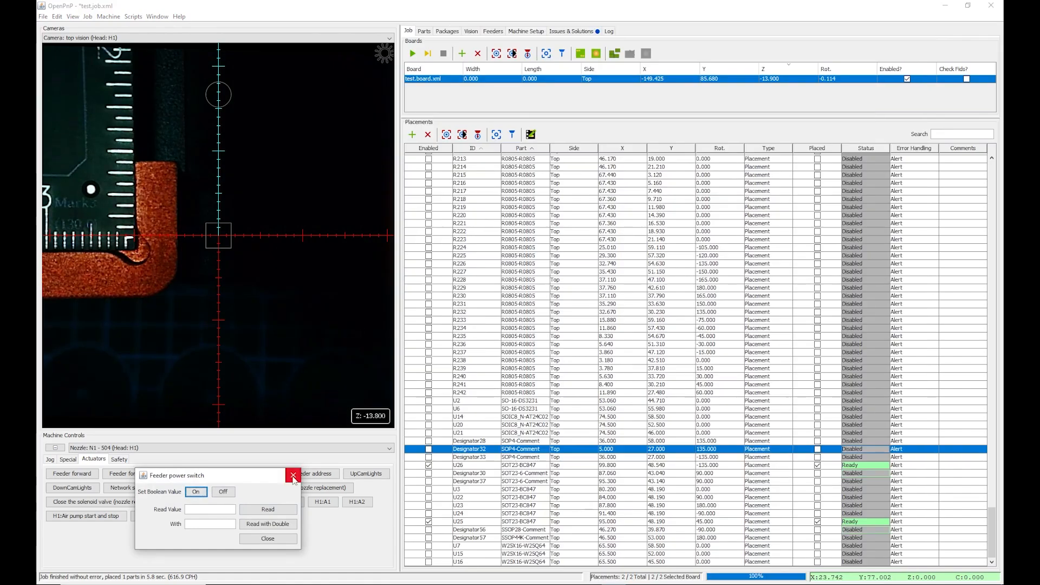
pyautogui.click(293, 477)
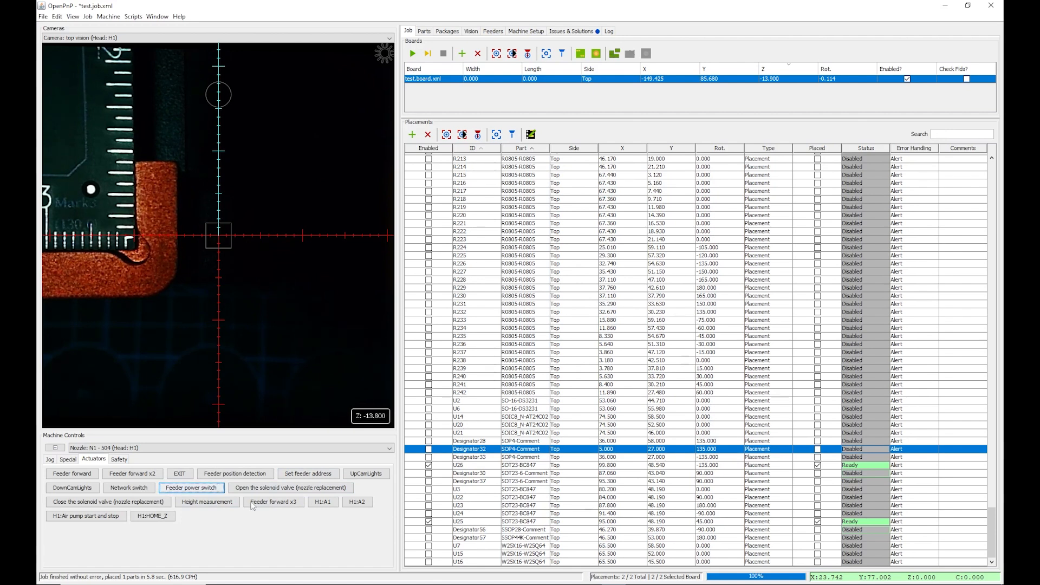
# Enter 13 as the Set feeder address actuator value.
pyautogui.click(307, 474)
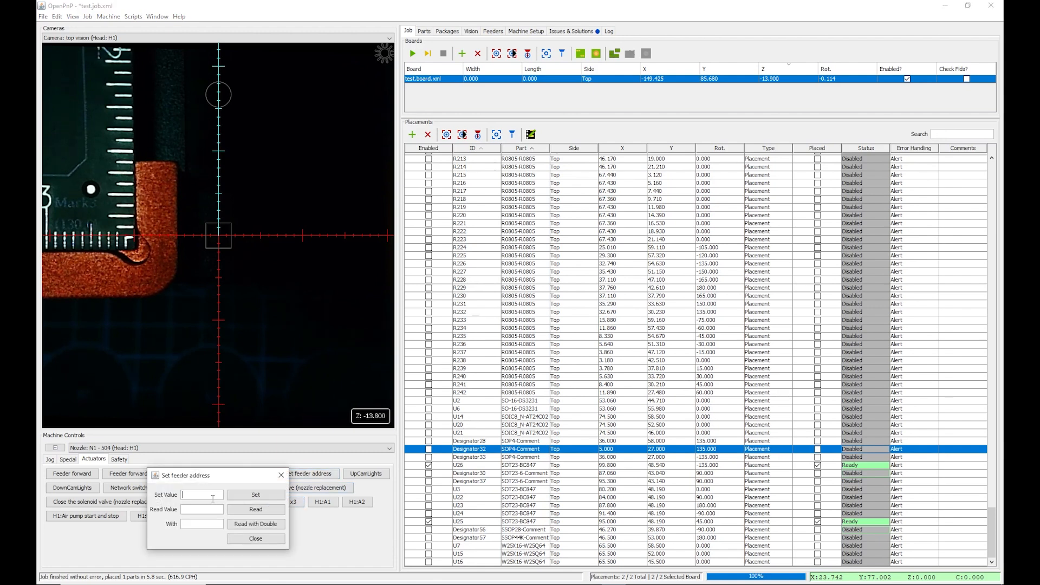
pyautogui.write('13')
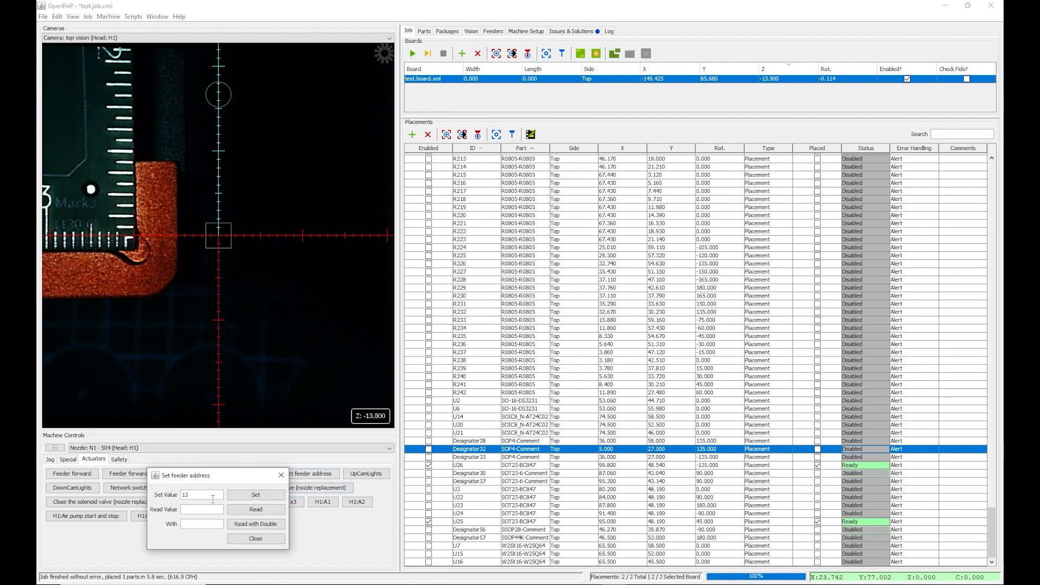
pyautogui.moveTo(255, 494)
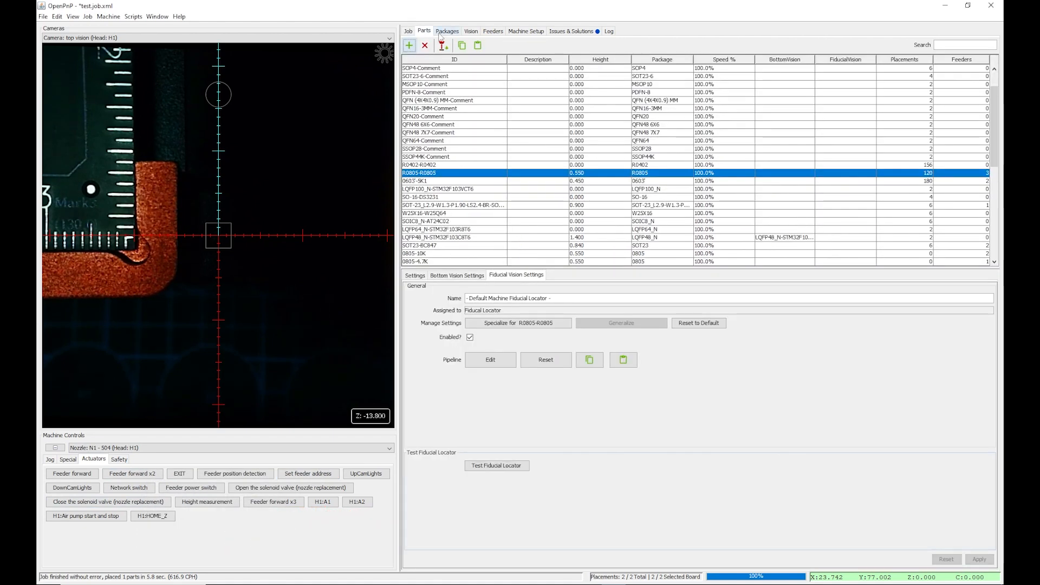
# Add a ReferenceAutoFeeder to the feeder list and enable it.
pyautogui.click(493, 31)
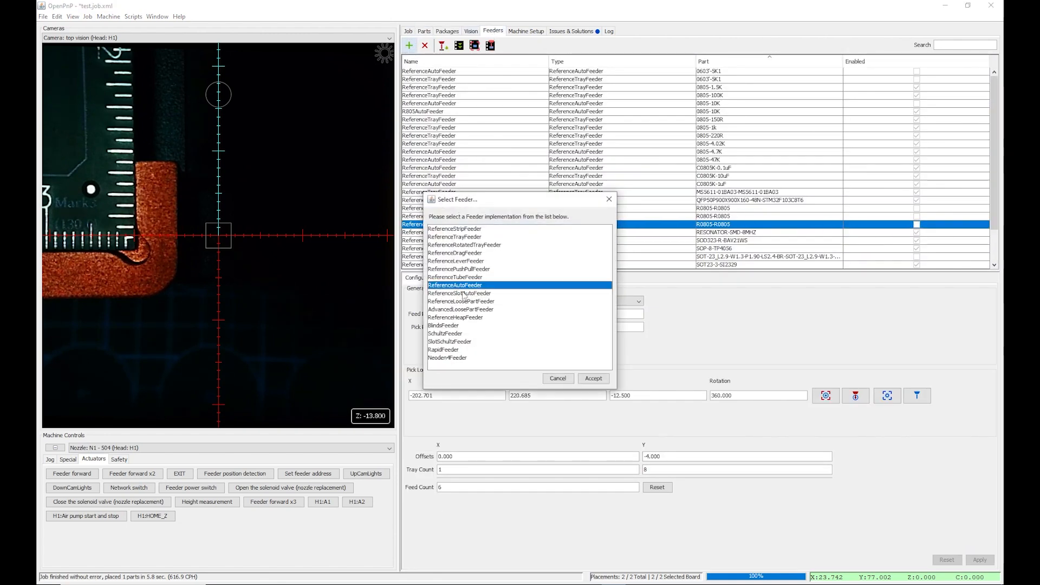
pyautogui.click(593, 378)
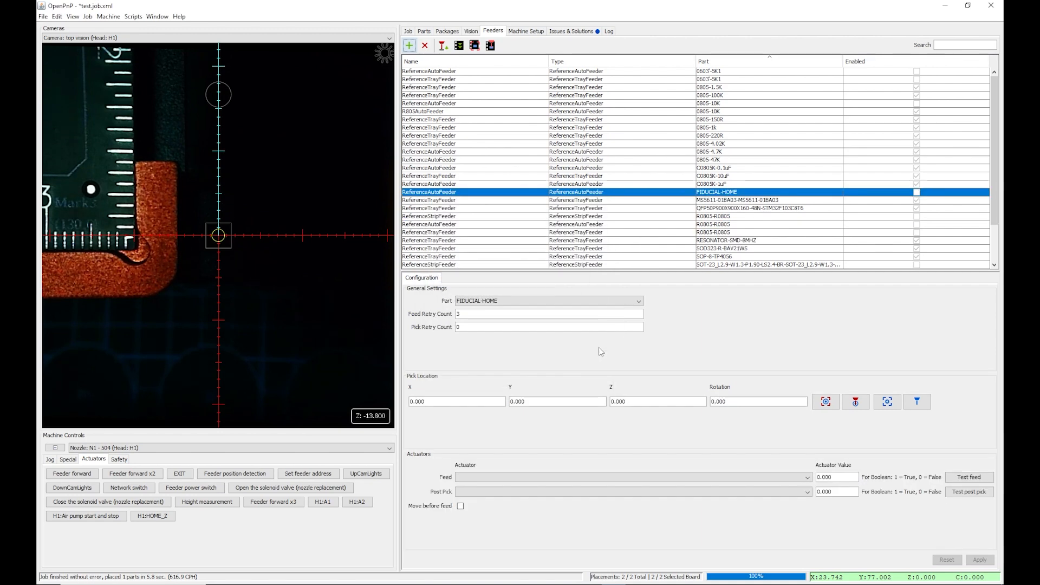
pyautogui.click(917, 193)
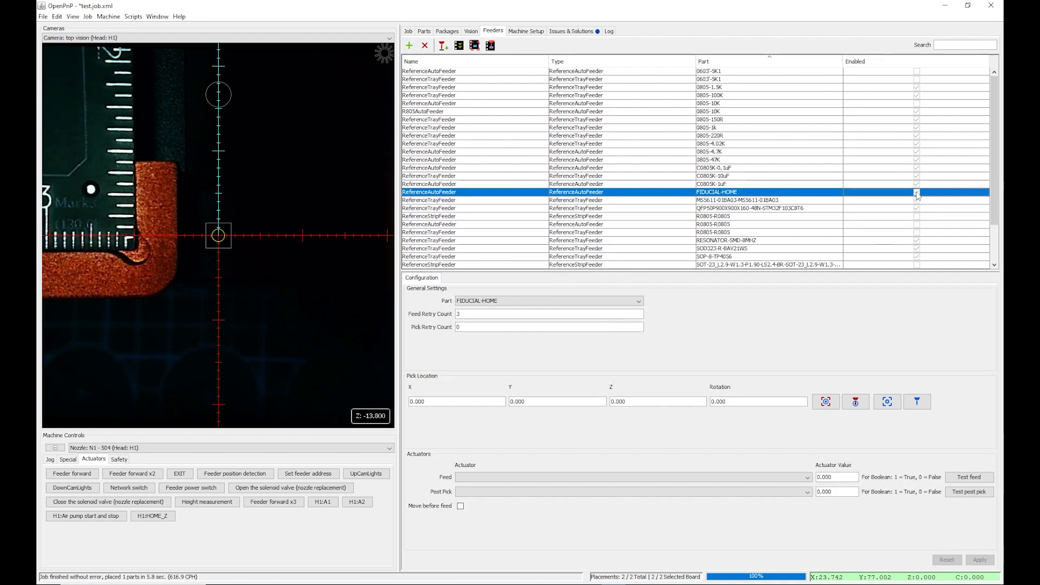
# Assign part R0805-R0805, feed value 13 and the Feeder forward actuator, with a test feed.
pyautogui.click(917, 192)
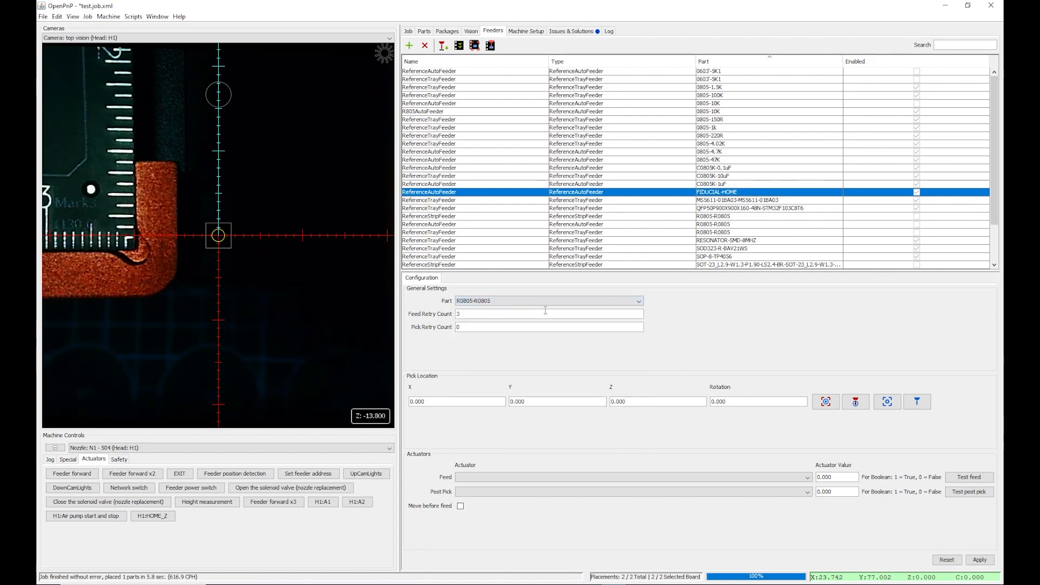
pyautogui.click(980, 561)
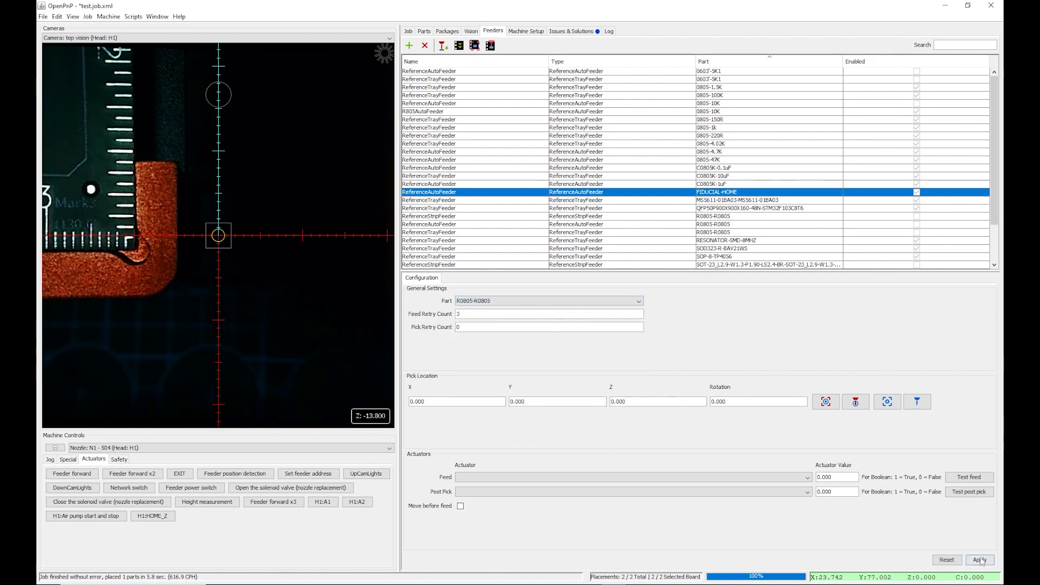
pyautogui.click(980, 559)
pyautogui.write('13')
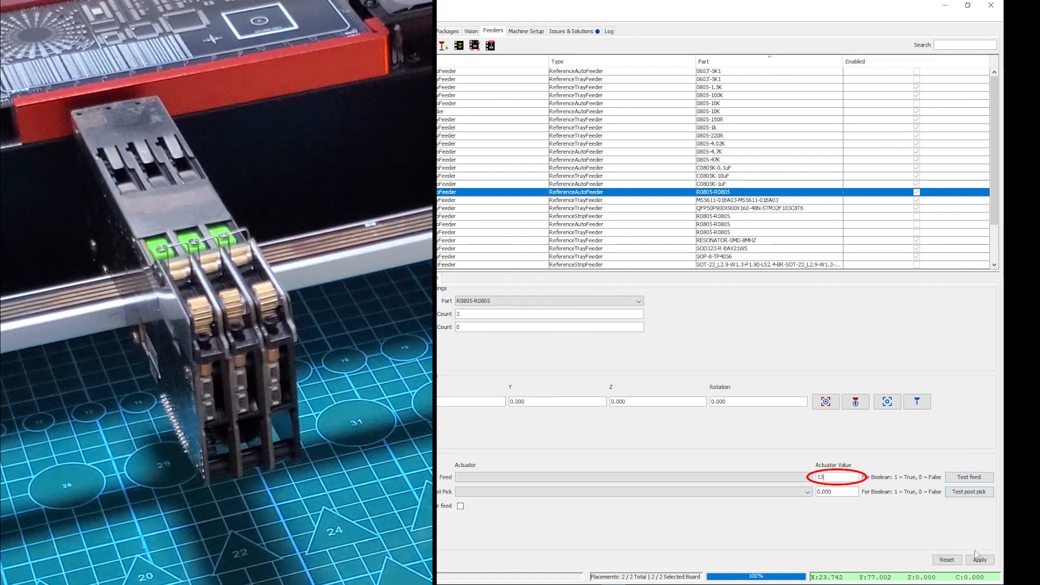
pyautogui.click(979, 559)
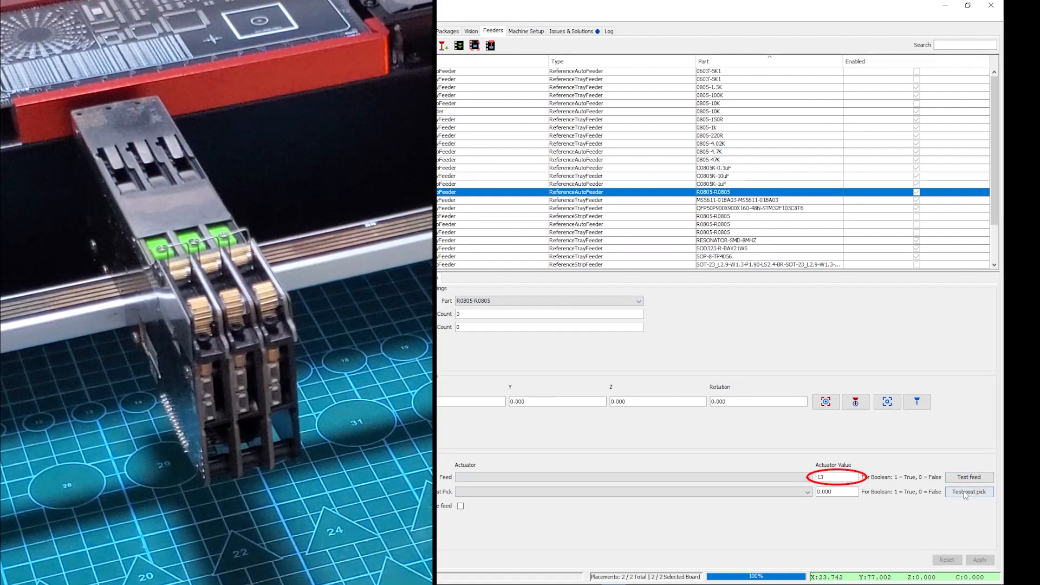
pyautogui.click(968, 477)
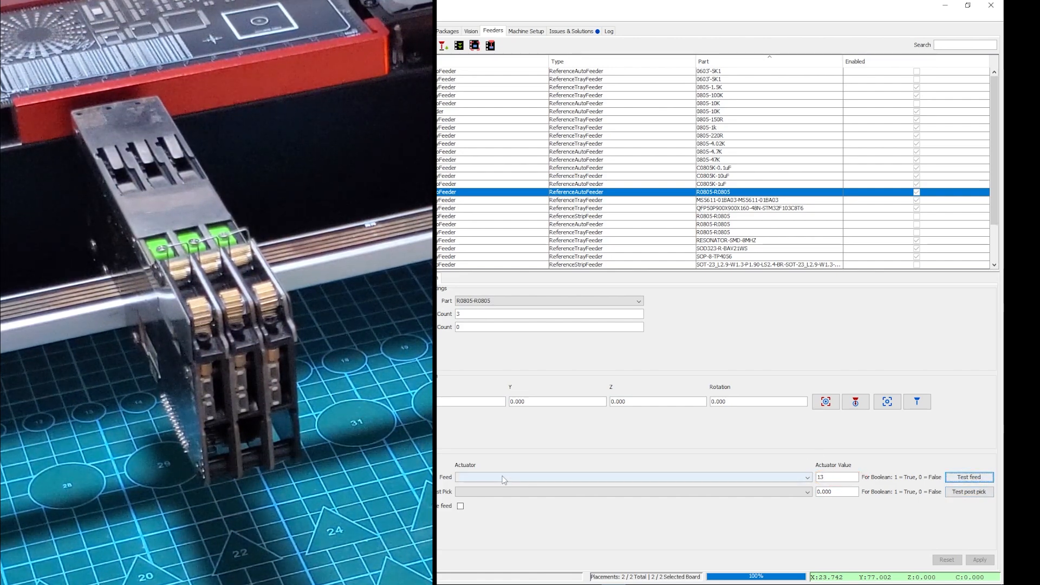
pyautogui.click(631, 476)
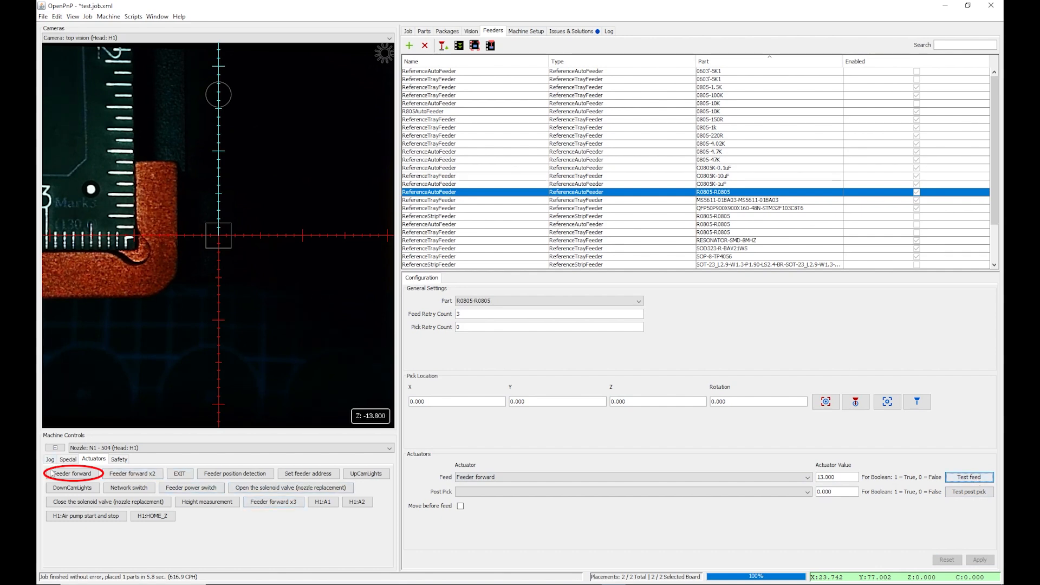
# Fire Feeder forward with value 14 several times, then once with value 15.
pyautogui.click(71, 474)
pyautogui.write('14')
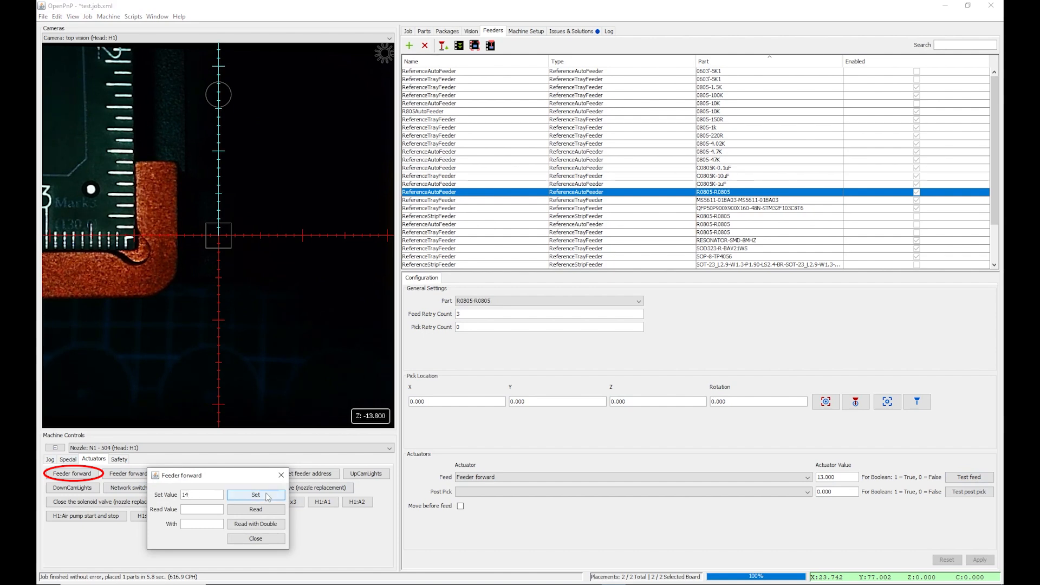
pyautogui.click(256, 495)
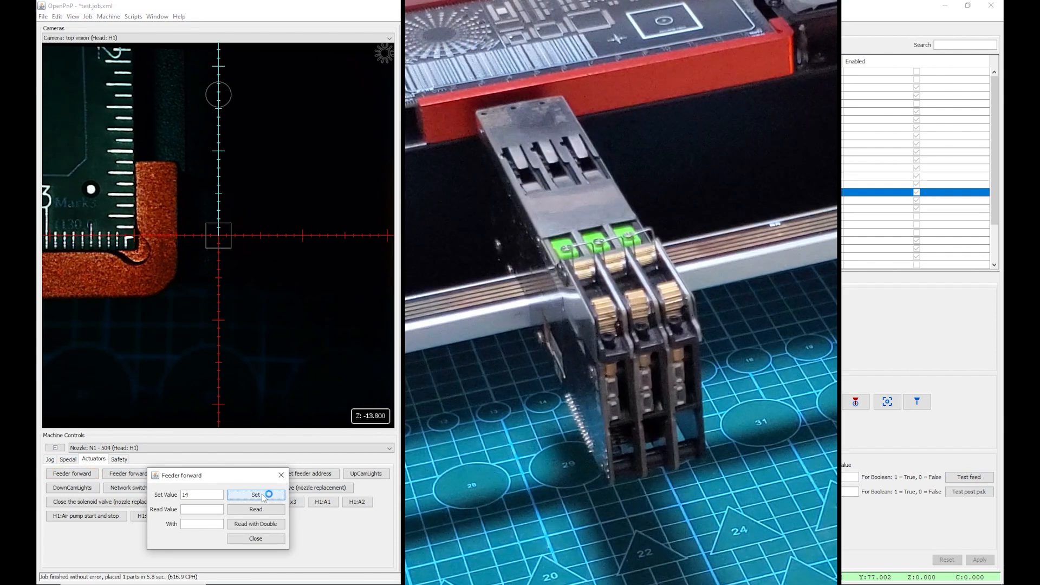
pyautogui.click(256, 495)
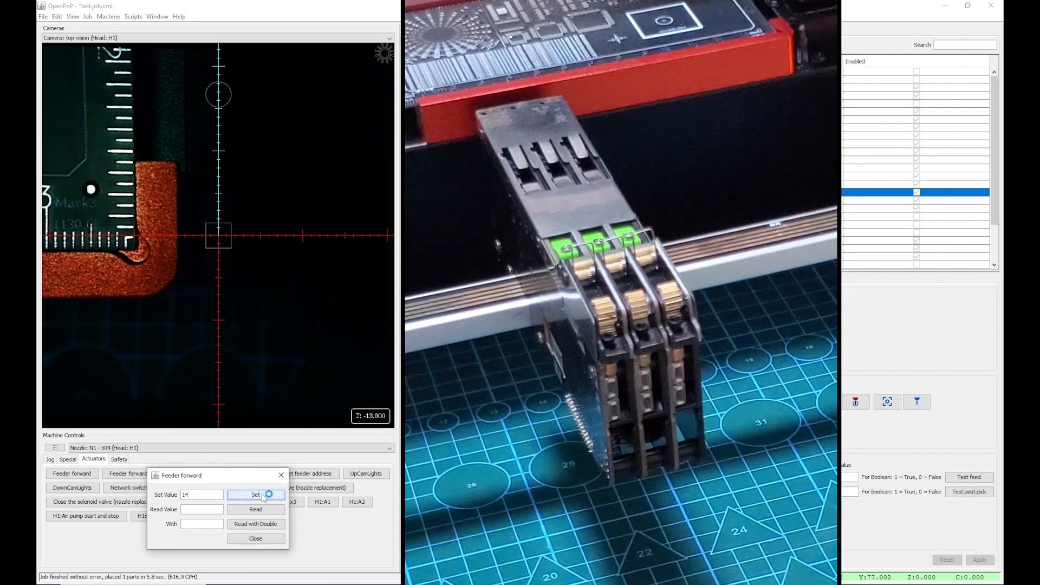
pyautogui.click(255, 494)
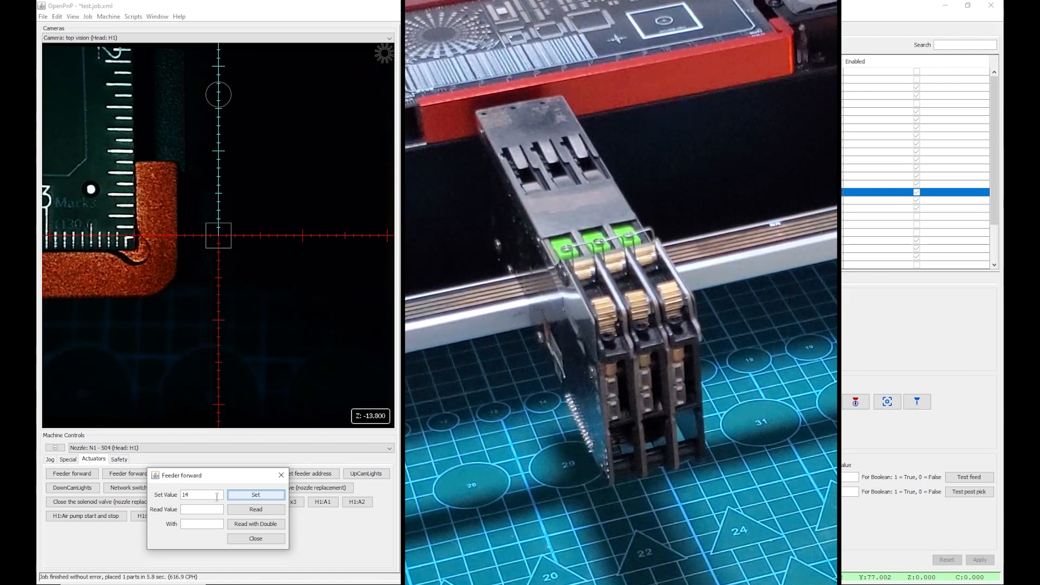
pyautogui.tripleClick(202, 495)
pyautogui.write('15')
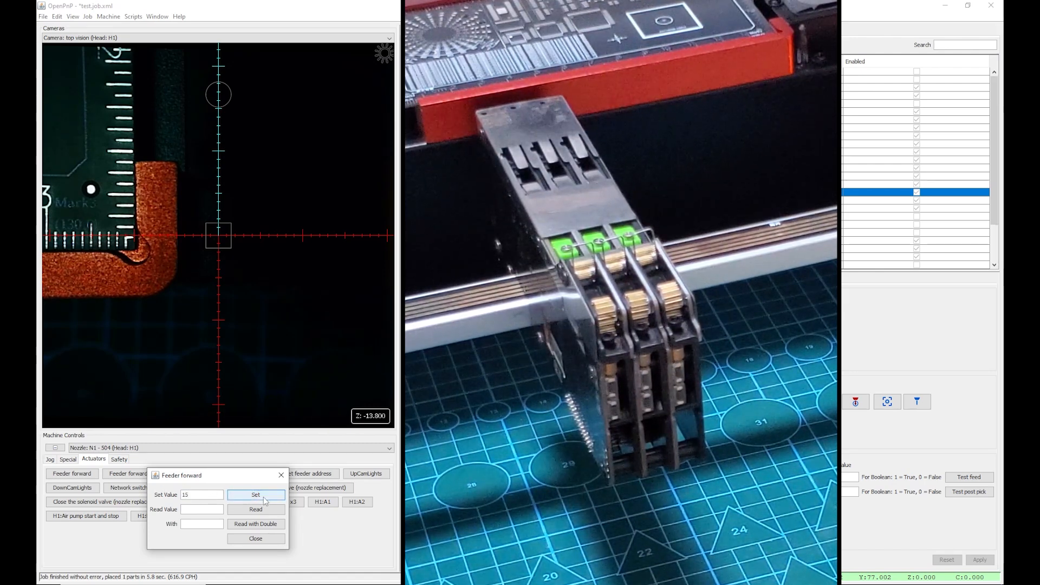
pyautogui.click(256, 495)
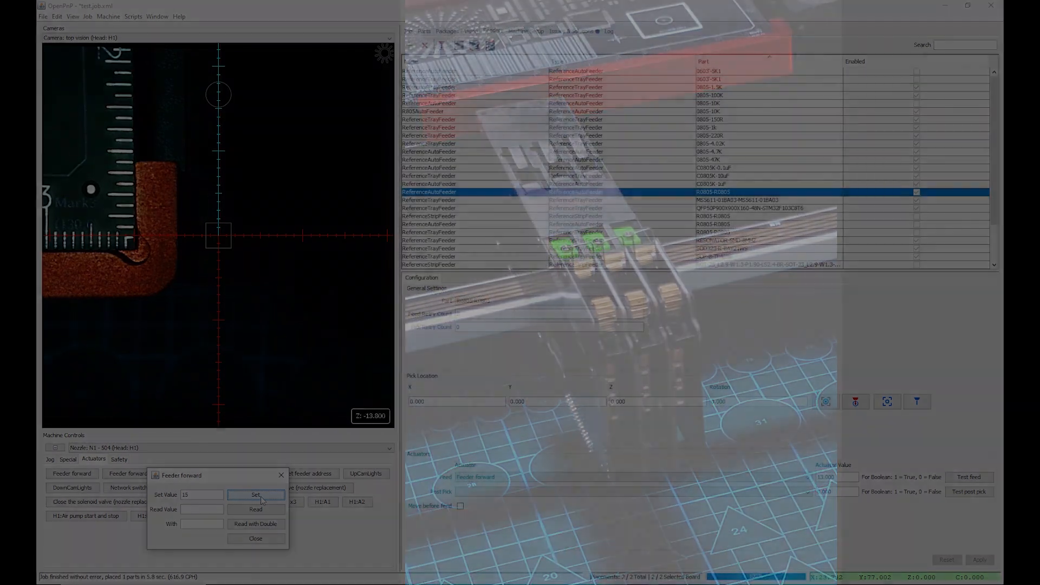
pyautogui.click(256, 538)
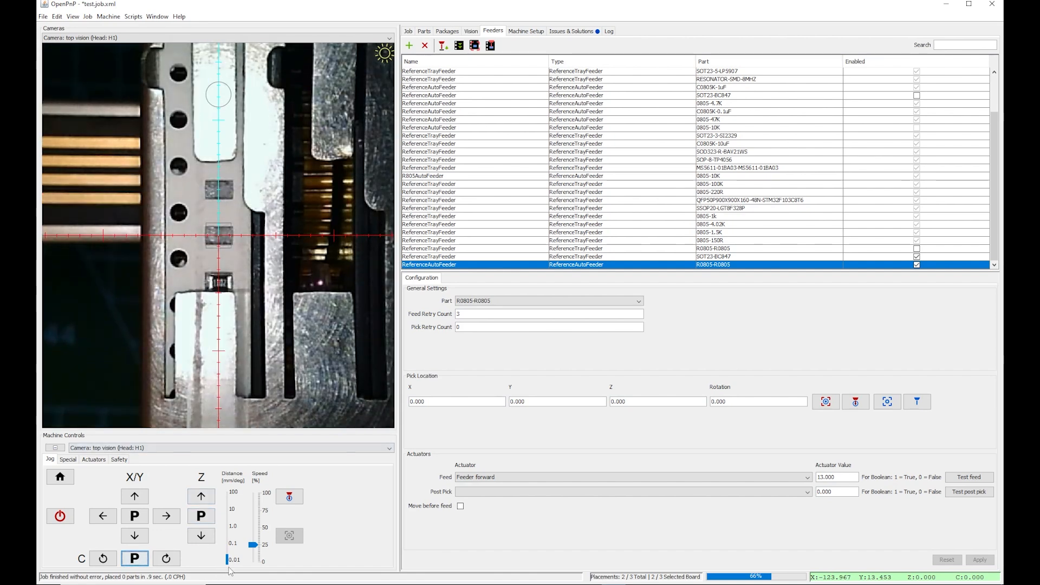
pyautogui.moveTo(887, 402)
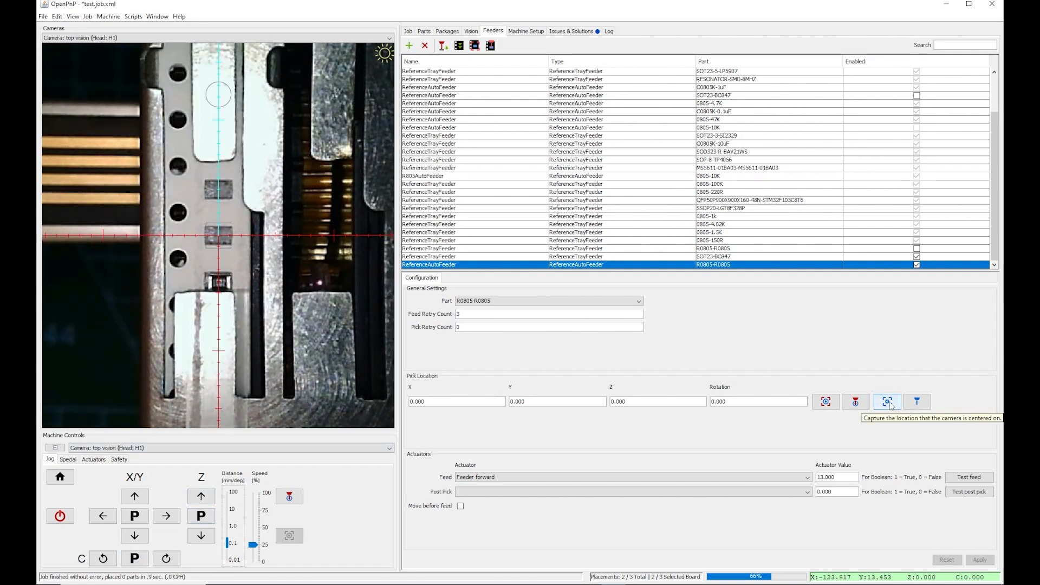
# Capture the camera-centred position as the pick location (X -123.917, Y 13.453).
pyautogui.click(888, 402)
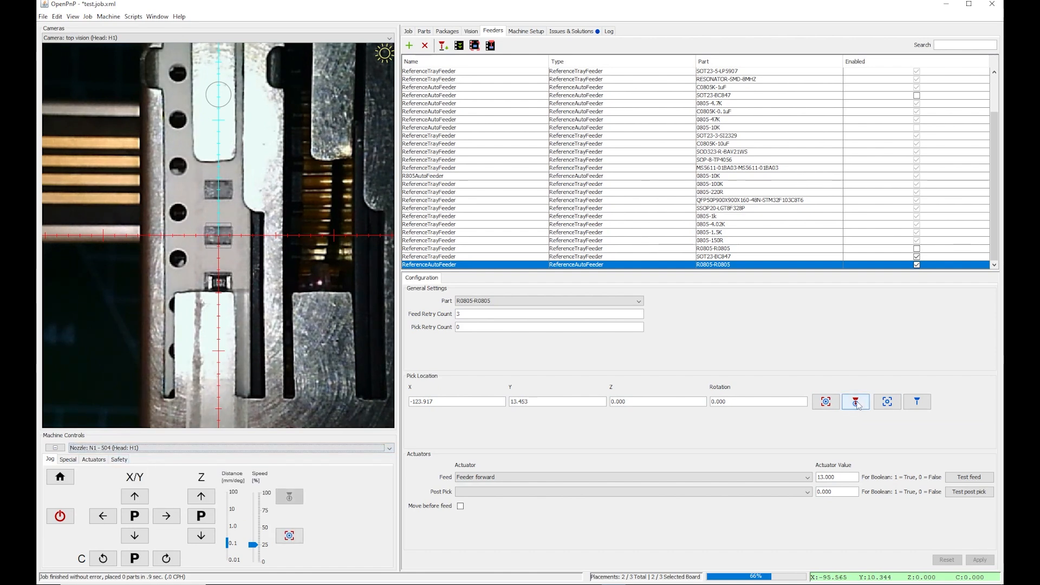
pyautogui.moveTo(856, 401)
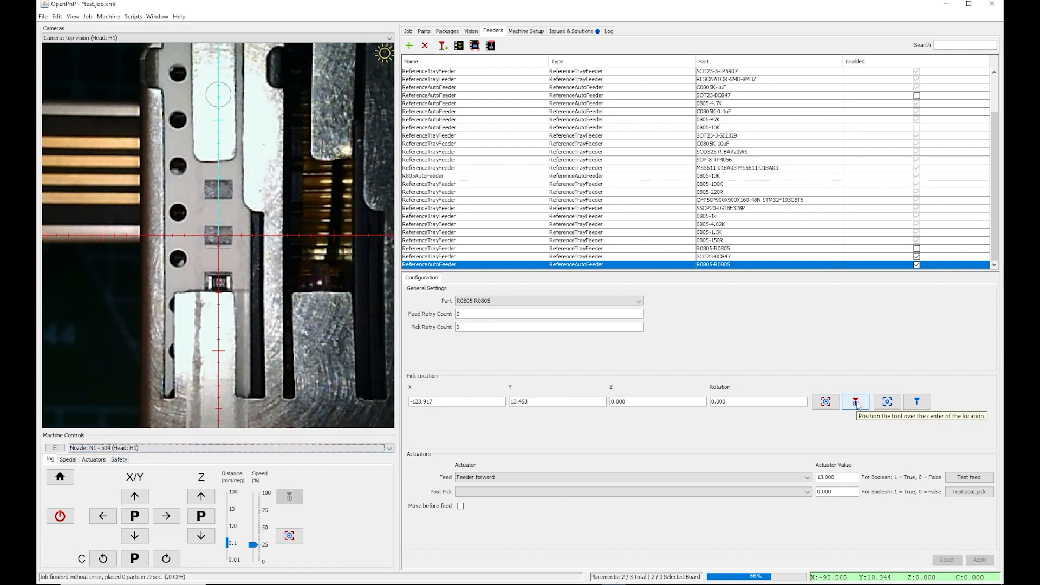
# Position nozzle N1 over the R0805 pick location and jog it down in 1 mm steps to Z -13.5.
pyautogui.click(857, 401)
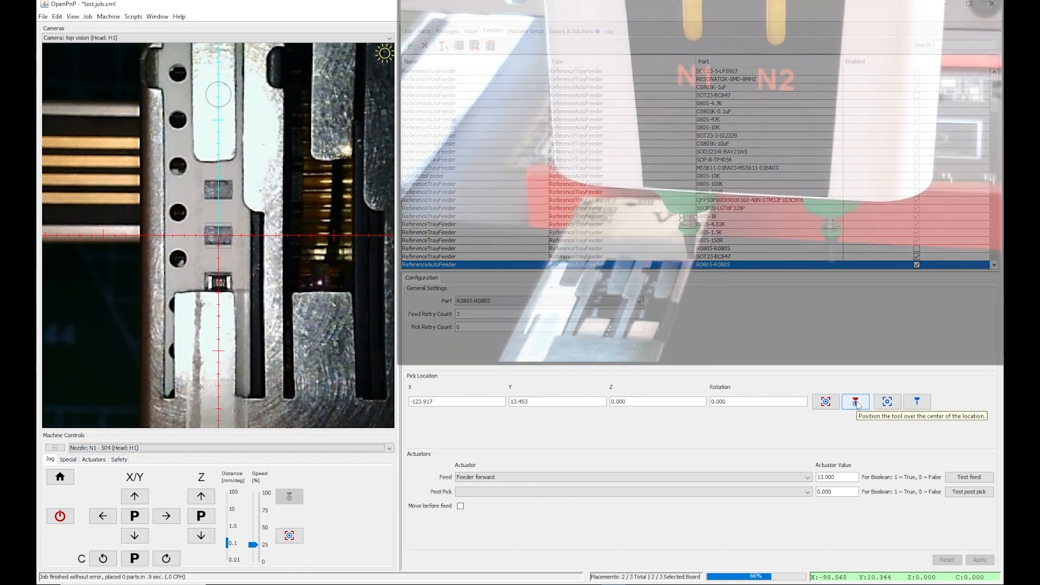
pyautogui.click(855, 401)
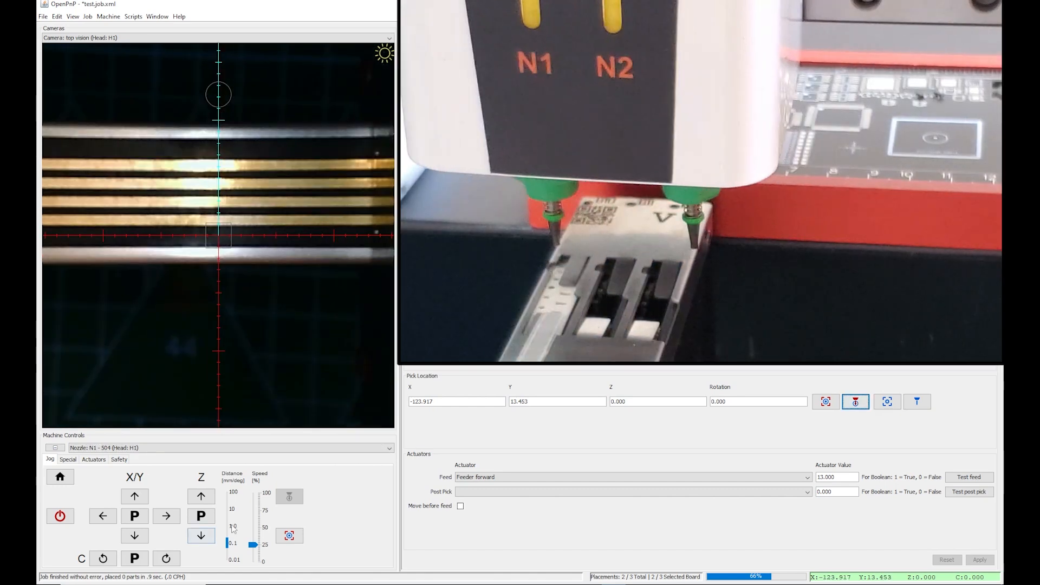
pyautogui.click(201, 536)
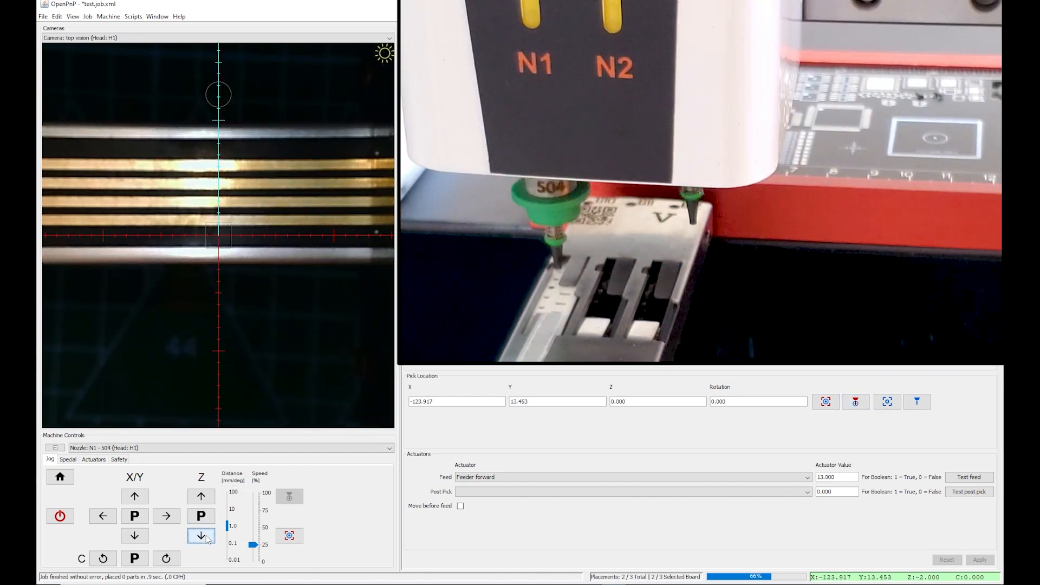
pyautogui.click(201, 535)
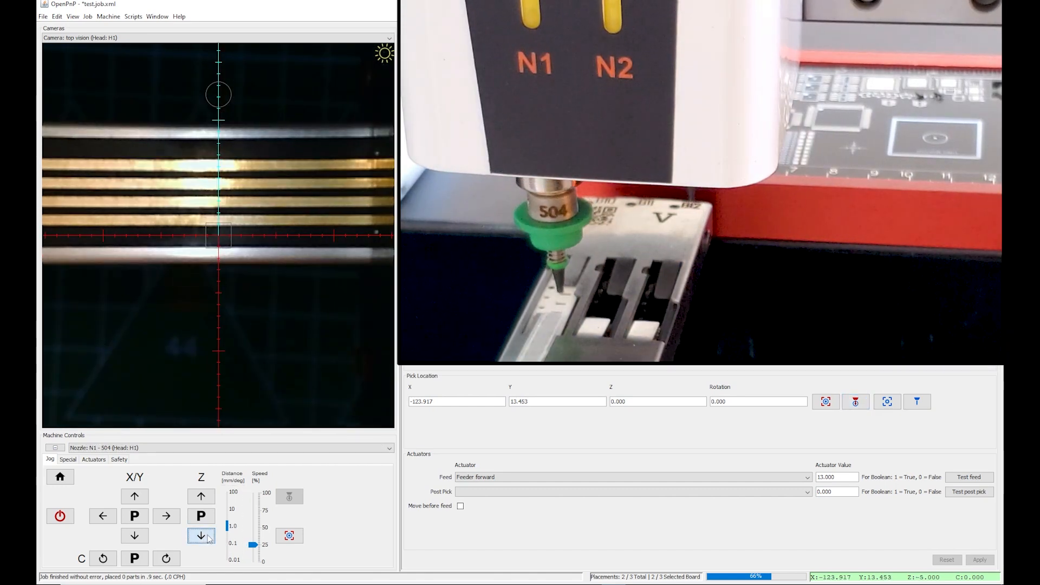
pyautogui.click(202, 536)
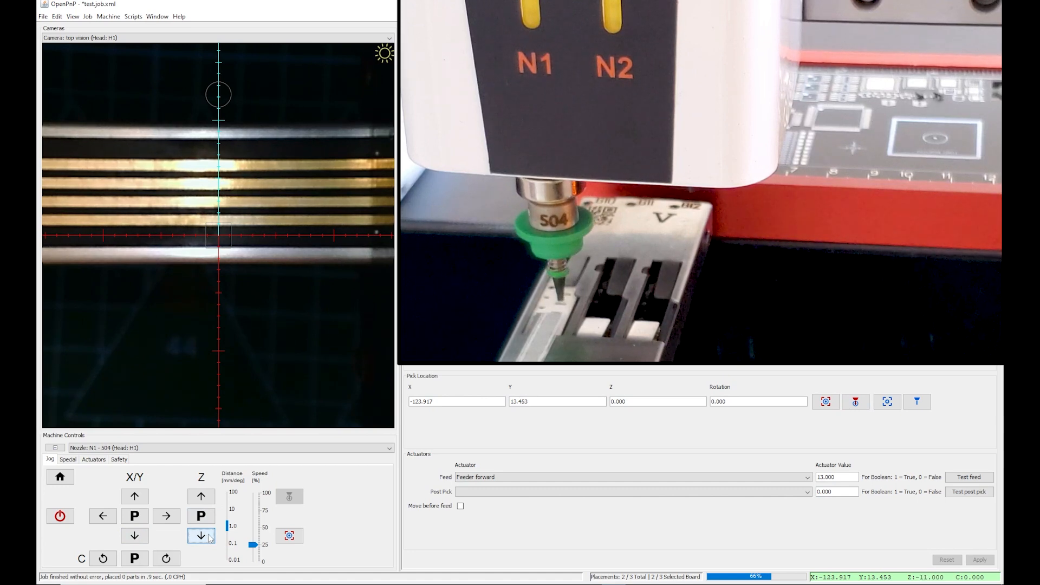
pyautogui.click(202, 535)
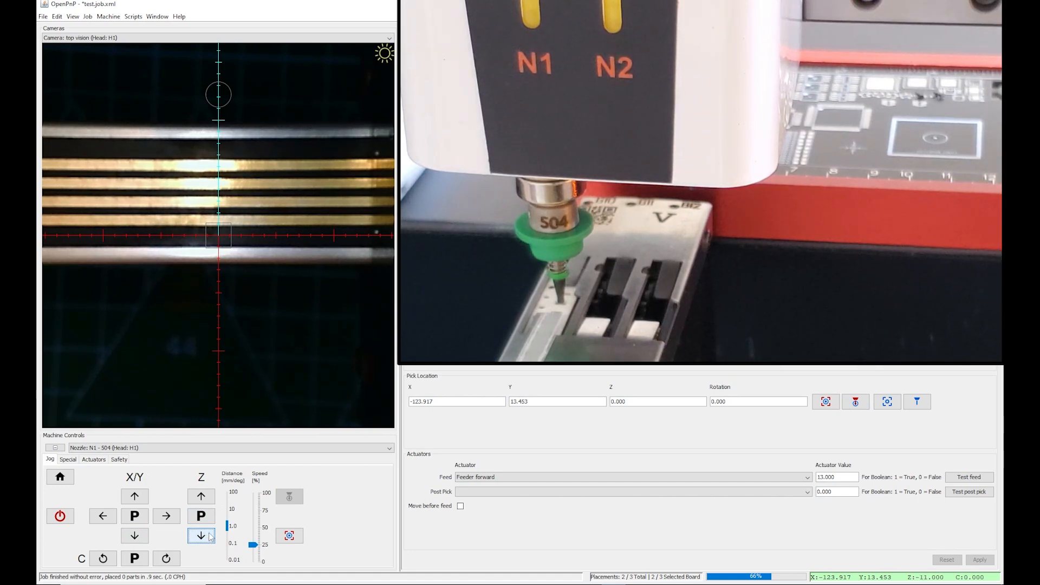
pyautogui.click(492, 30)
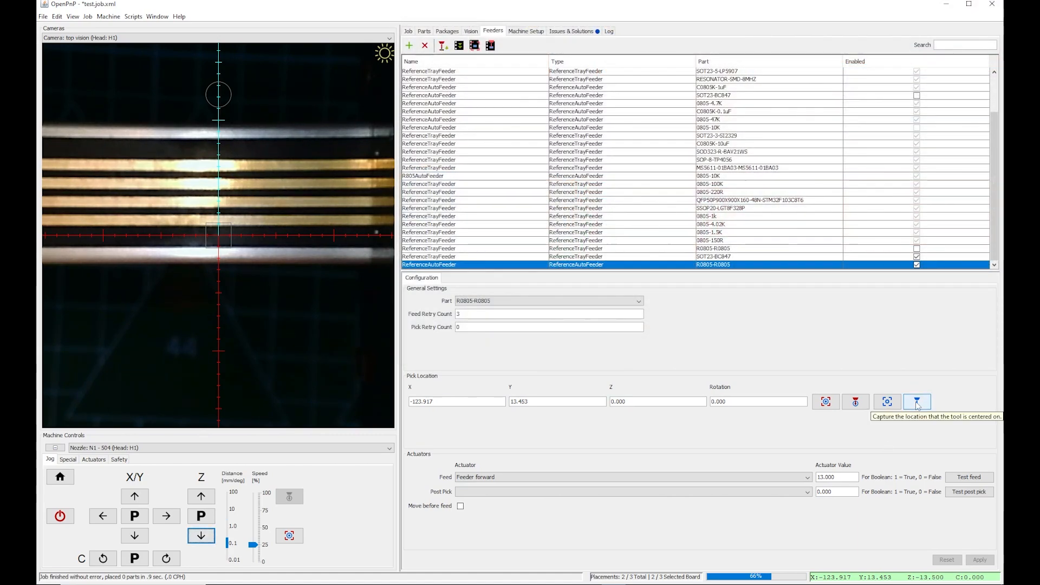
# Capture the pick location with Z -13.500, apply it, and park the head in Z and XY.
pyautogui.click(917, 401)
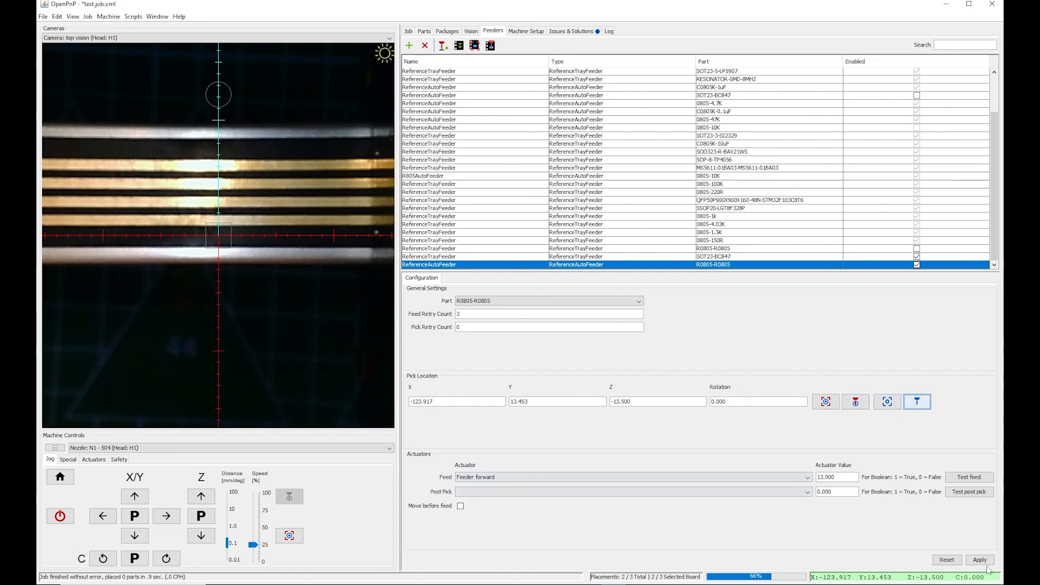
pyautogui.click(980, 559)
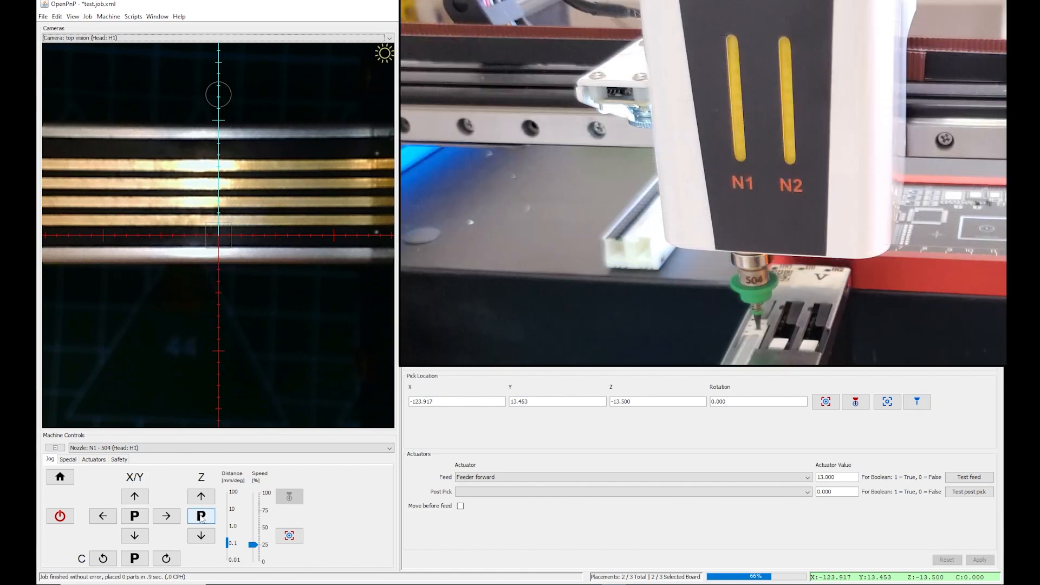
pyautogui.click(134, 515)
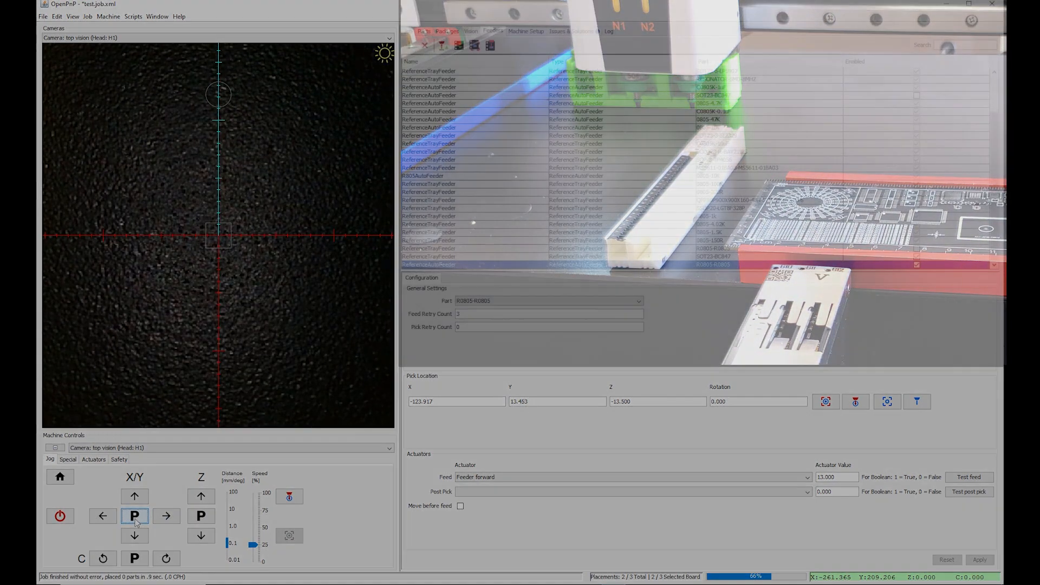
pyautogui.click(408, 32)
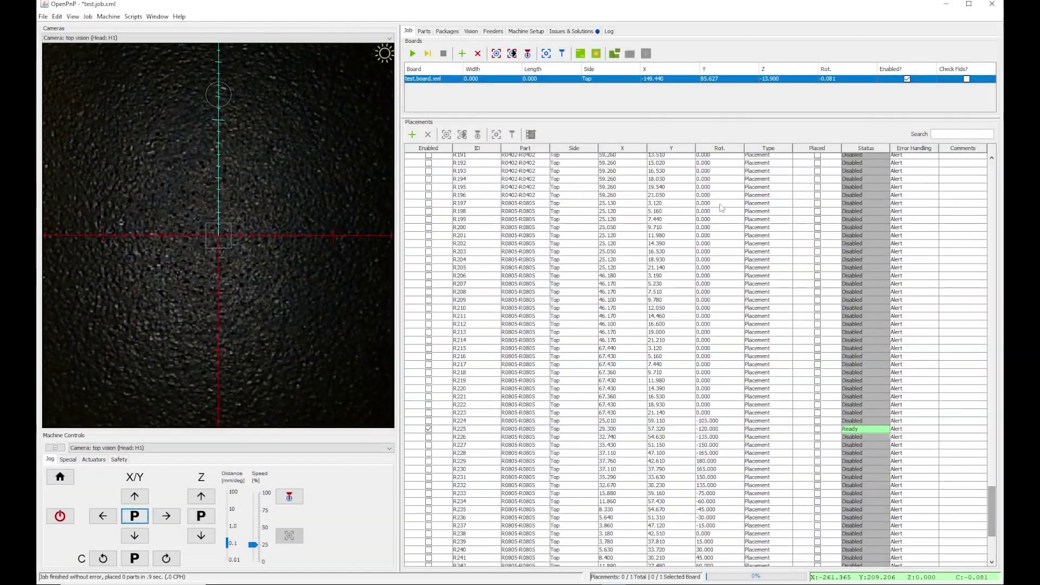
pyautogui.moveTo(412, 53)
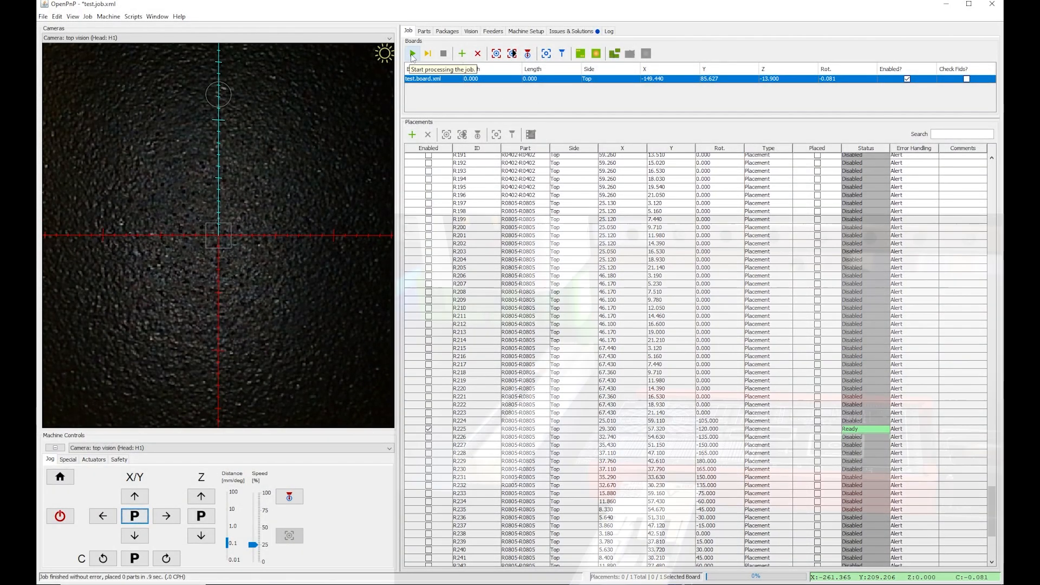
# Start the test job so the machine begins aligning R0805-R0805 for placement R225.
pyautogui.click(412, 54)
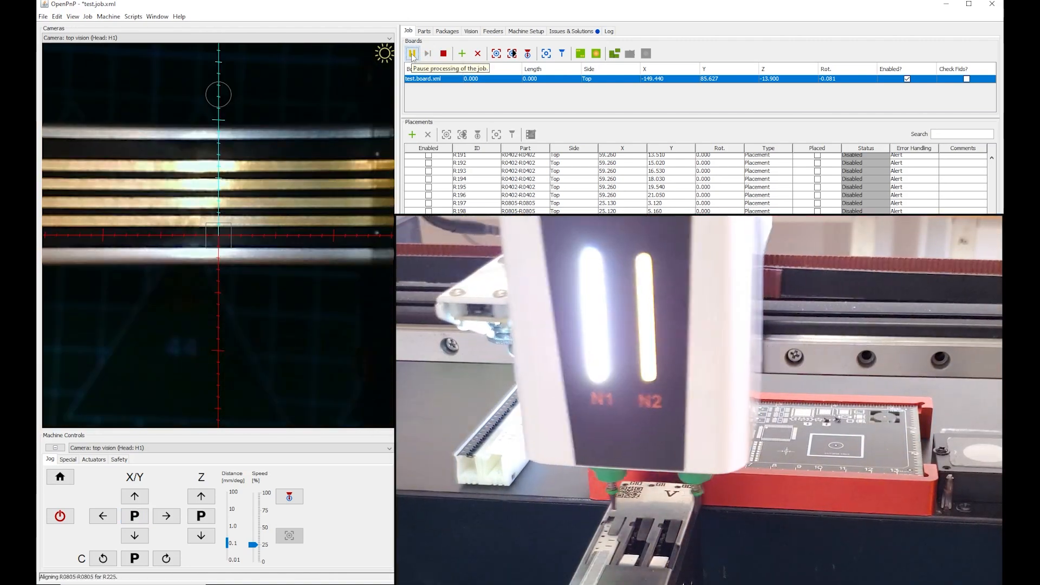